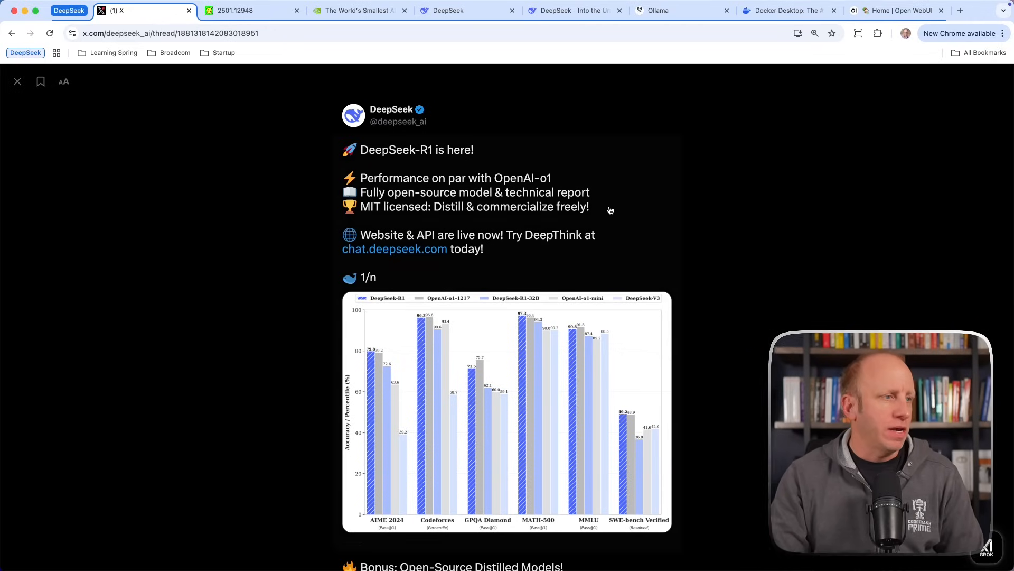
Step: Switch to the arXiv 2501.12948 DeepSeek-R1 paper tab and scroll to its abstract
{"action": "scroll", "scroll_direction": "down", "scroll_amount": 3}
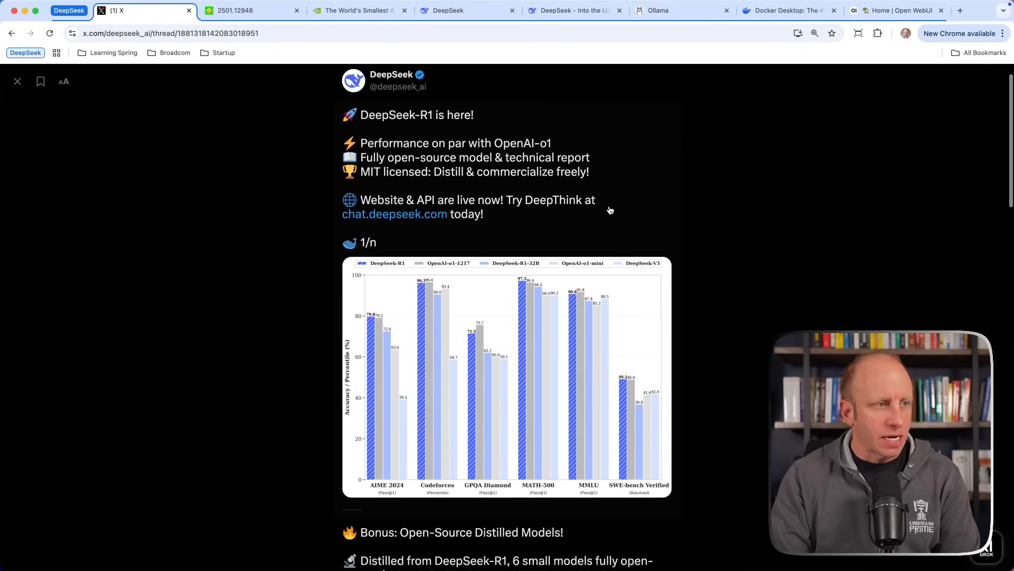
{"action": "scroll", "scroll_direction": "down", "scroll_amount": 3}
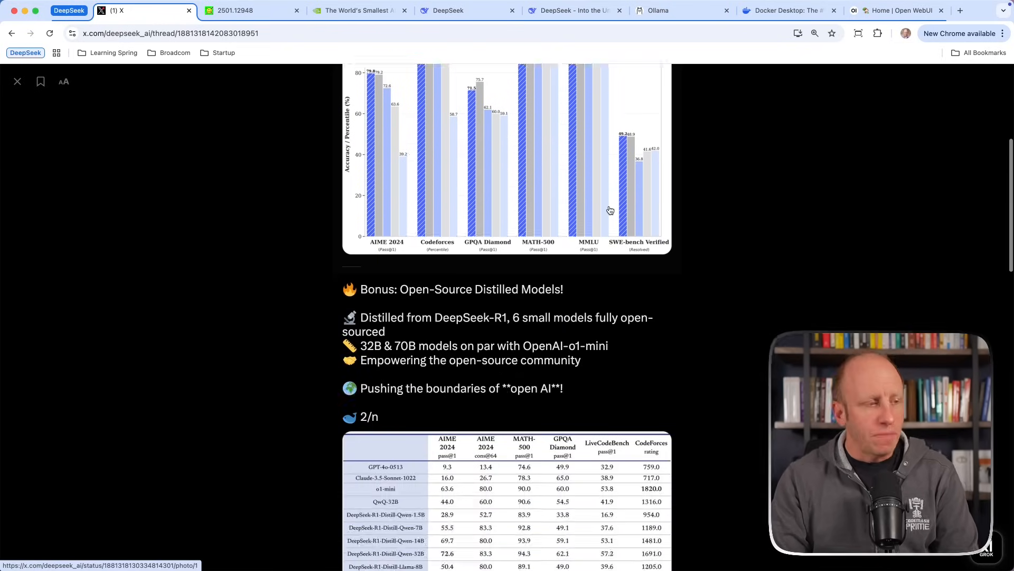
{"action": "scroll", "scroll_direction": "down", "scroll_amount": 3}
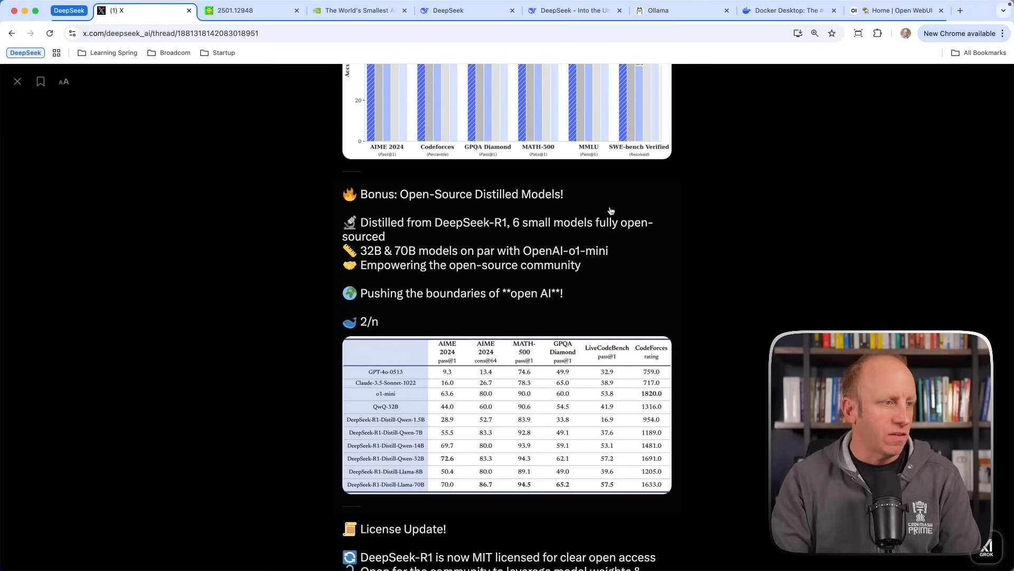
{"action": "scroll", "scroll_direction": "down", "scroll_amount": 3}
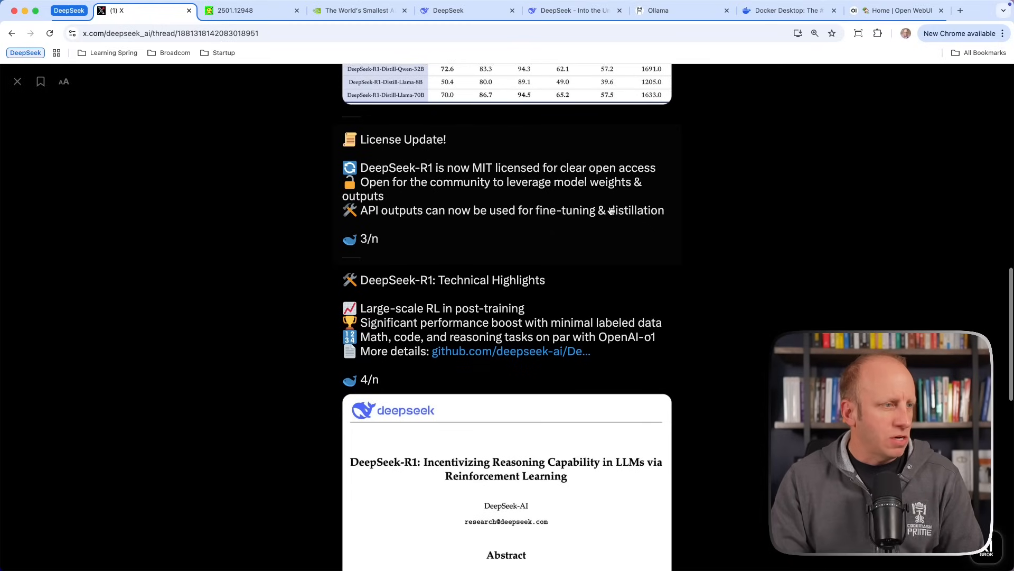
{"action": "scroll", "scroll_direction": "down", "scroll_amount": 3}
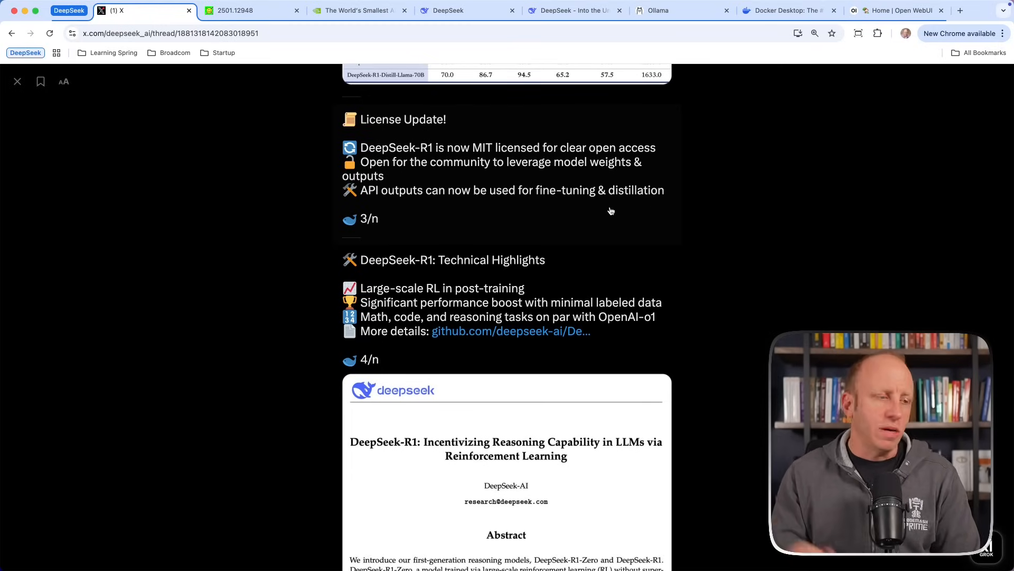
{"action": "scroll", "scroll_direction": "down", "scroll_amount": 3}
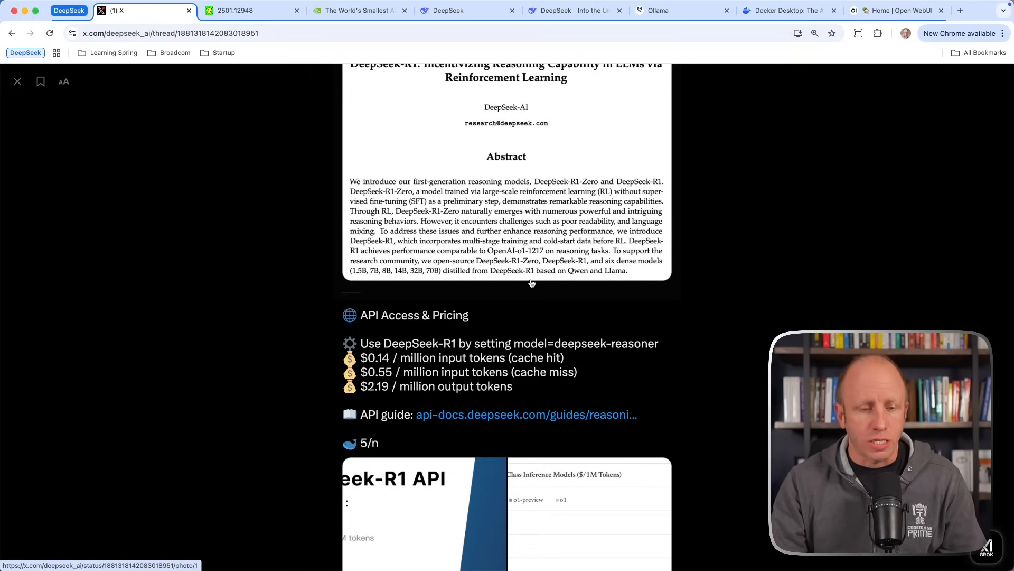
{"action": "mouse_move", "coordinate": [524, 268]}
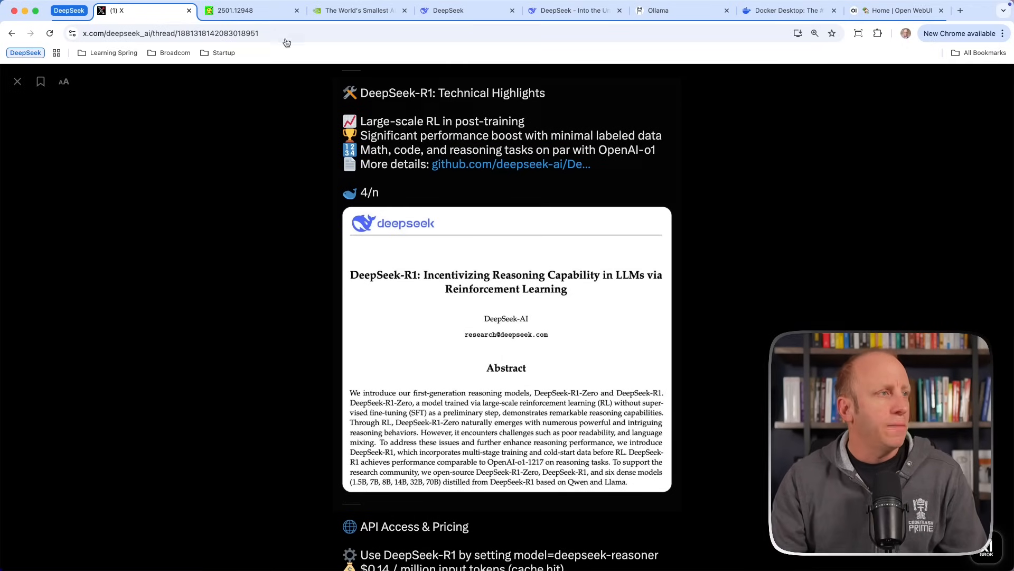
{"action": "left_click", "coordinate": [249, 11]}
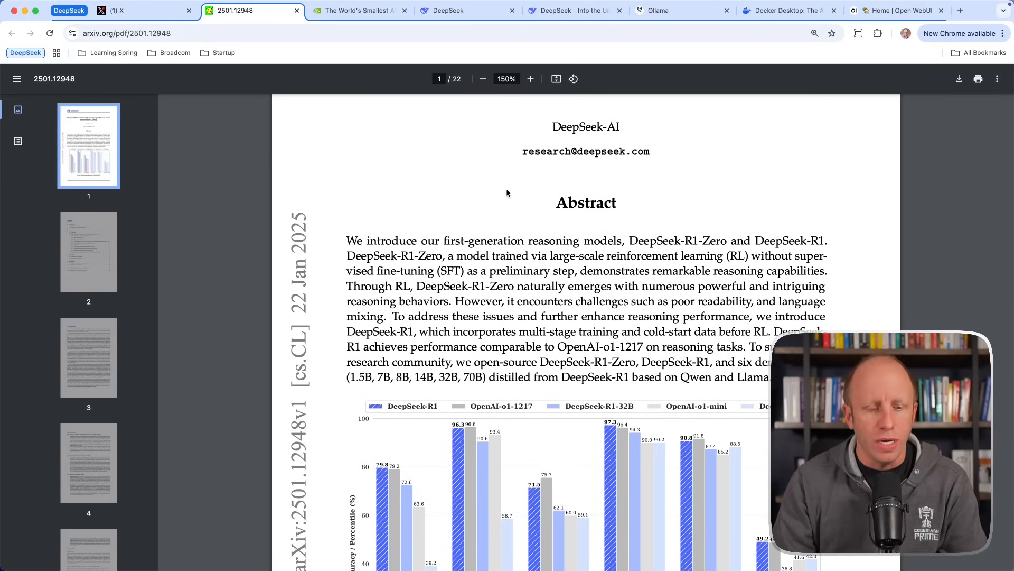
{"action": "mouse_move", "coordinate": [514, 215]}
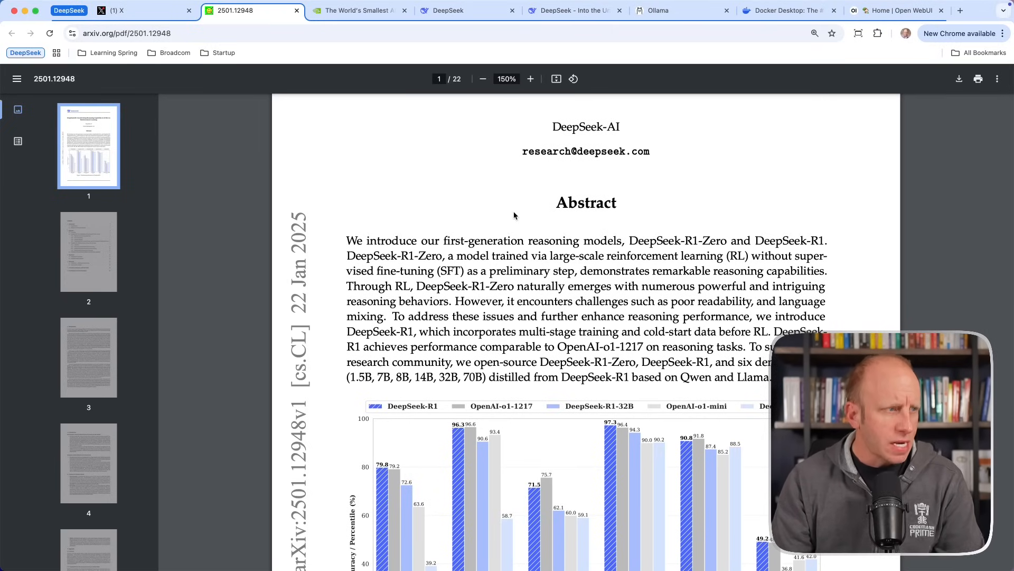
{"action": "mouse_move", "coordinate": [522, 228]}
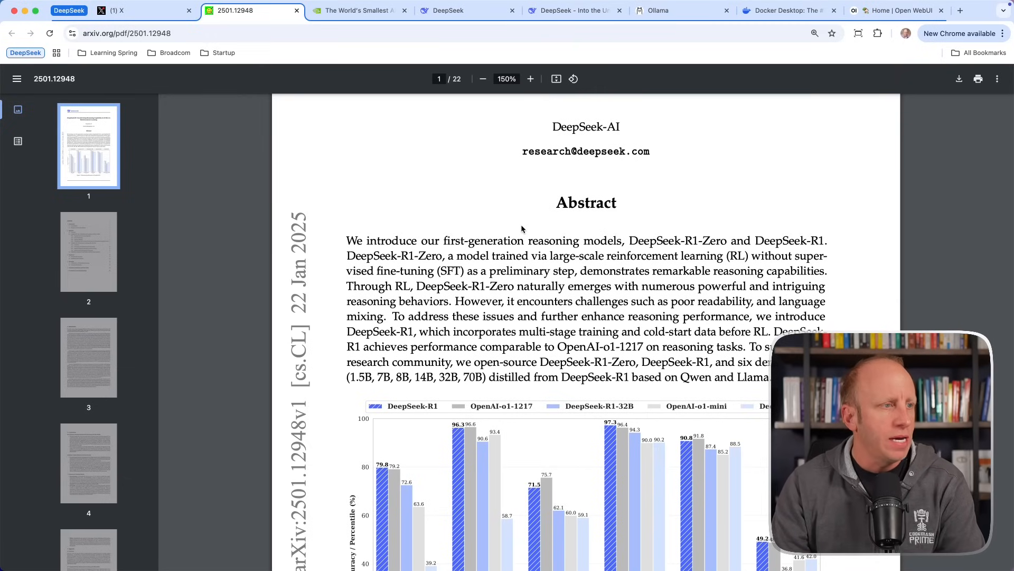
{"action": "scroll", "scroll_direction": "down", "scroll_amount": 3}
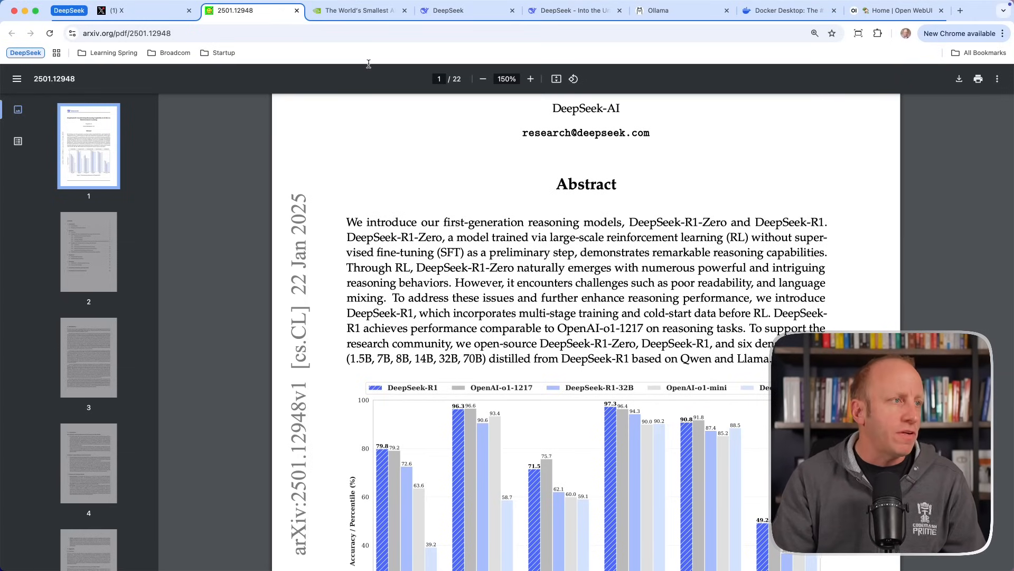
{"action": "left_click", "coordinate": [356, 10]}
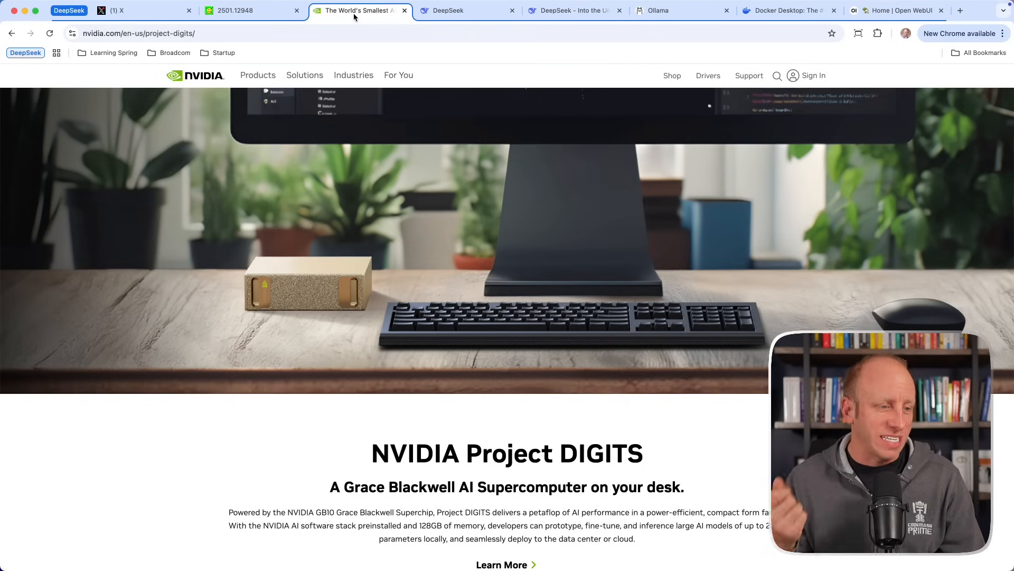
{"action": "scroll", "scroll_direction": "down", "scroll_amount": 3}
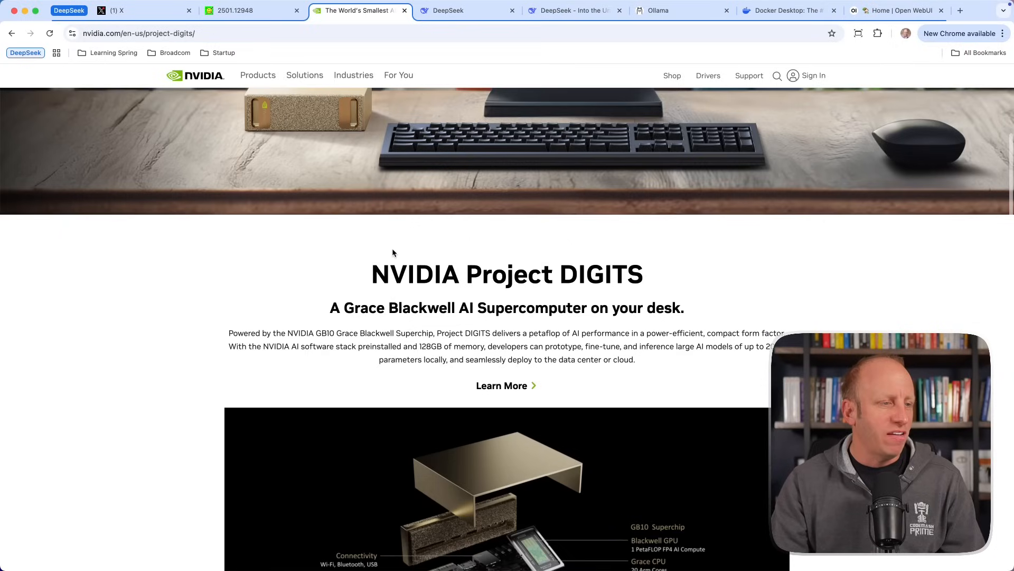
{"action": "scroll", "scroll_direction": "down", "scroll_amount": 3}
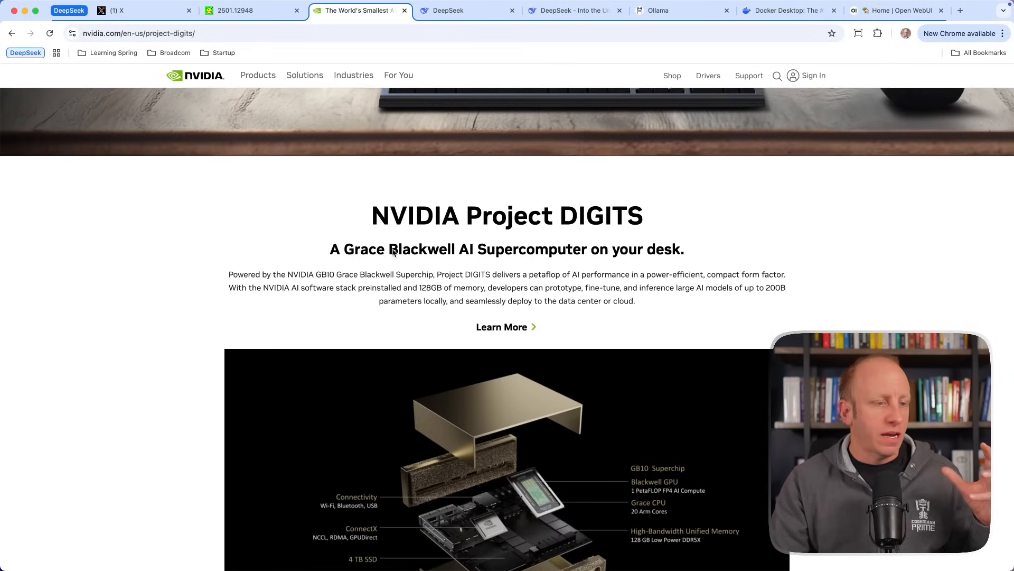
{"action": "scroll", "scroll_direction": "down", "scroll_amount": 3}
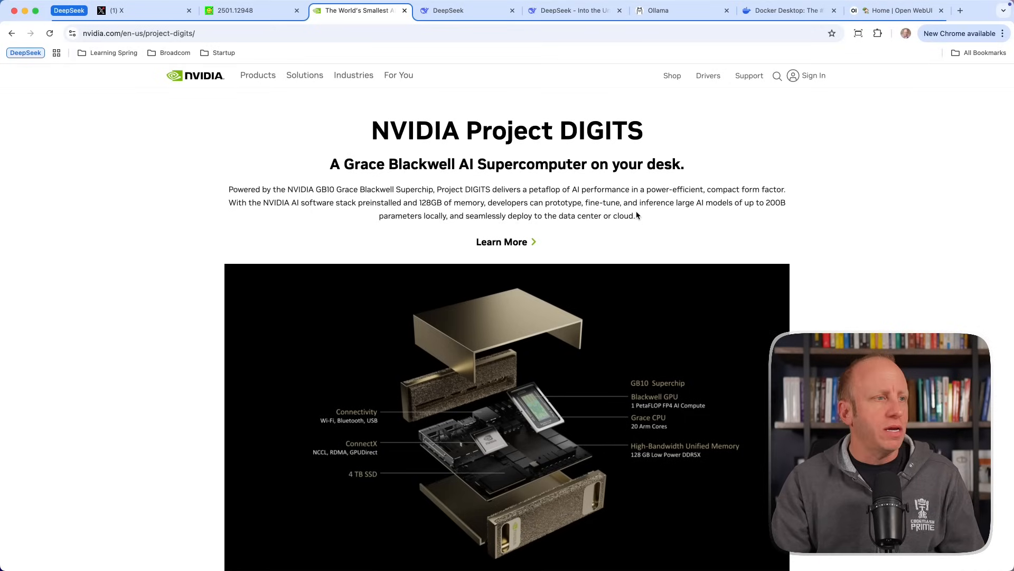
{"action": "scroll", "scroll_direction": "down", "scroll_amount": 3}
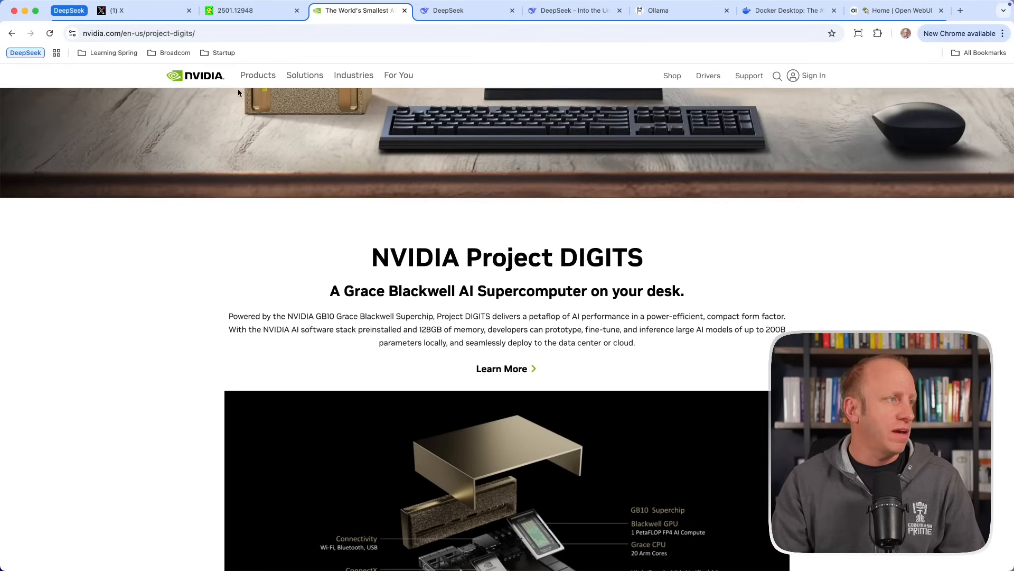
{"action": "left_click", "coordinate": [234, 11]}
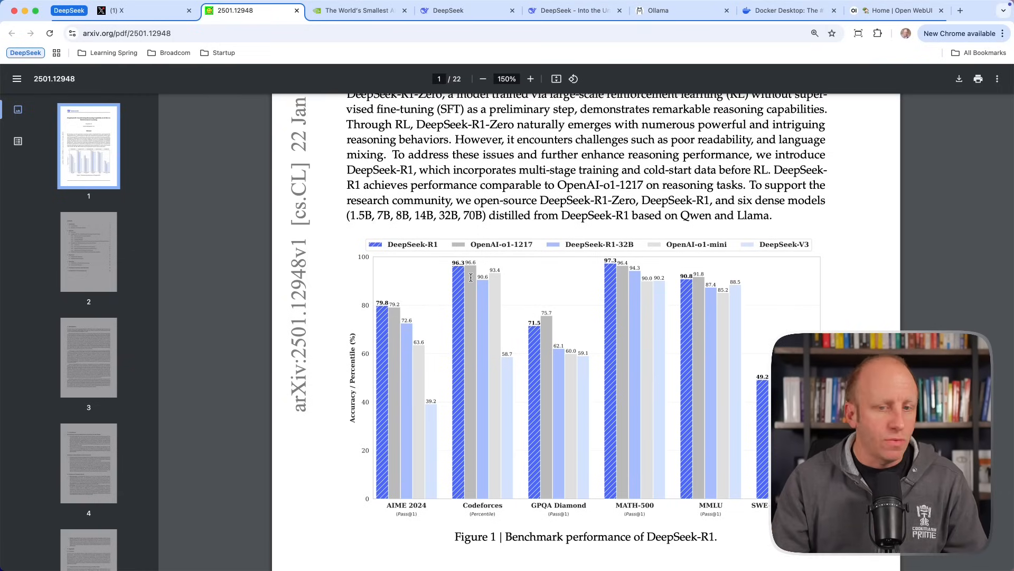
{"action": "mouse_move", "coordinate": [417, 271]}
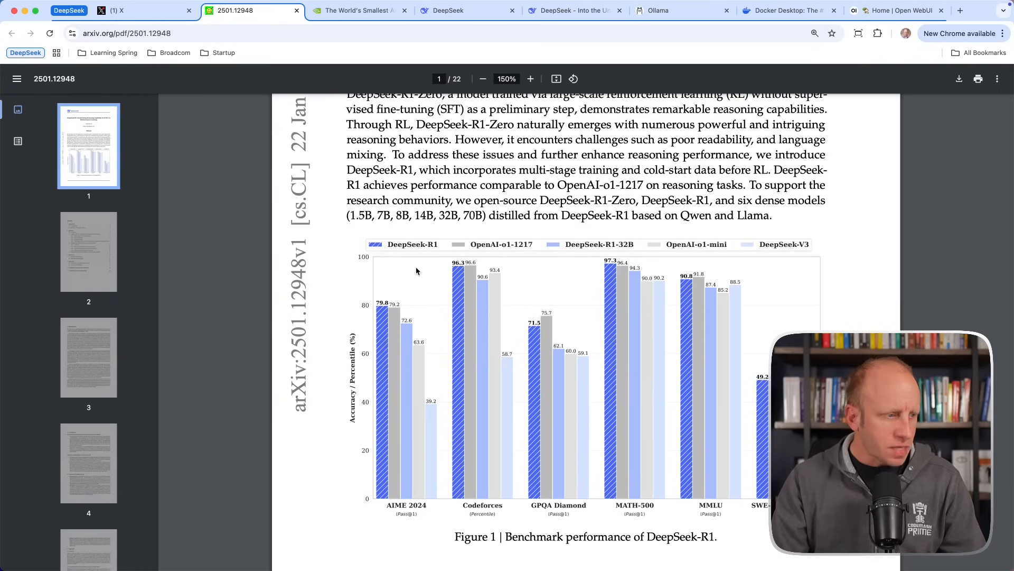
Step: Scroll the DeepSeek-R1 PDF down to the abstract and Figure 1 benchmark chart
{"action": "scroll", "scroll_direction": "down", "scroll_amount": 3}
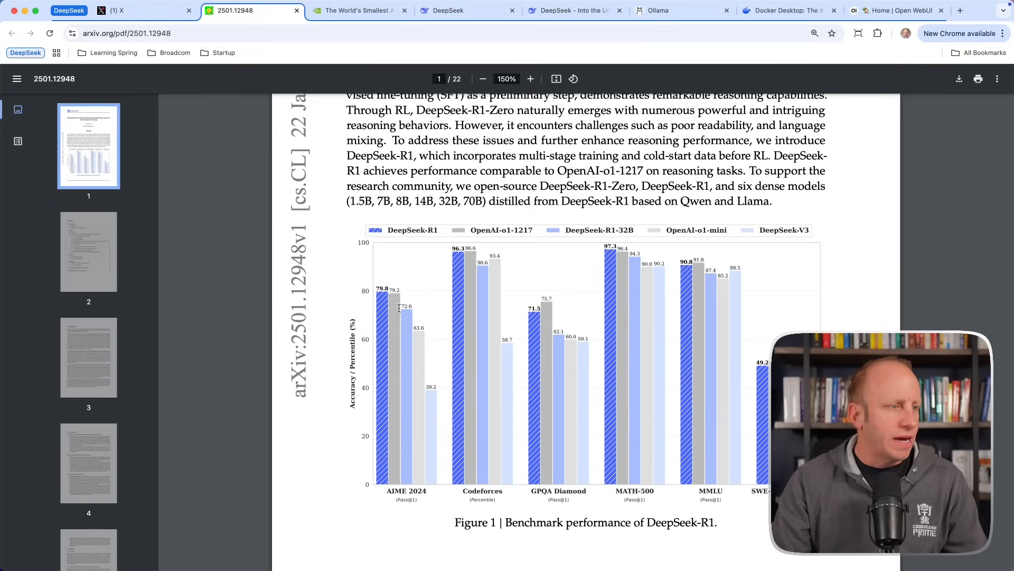
{"action": "mouse_move", "coordinate": [412, 317]}
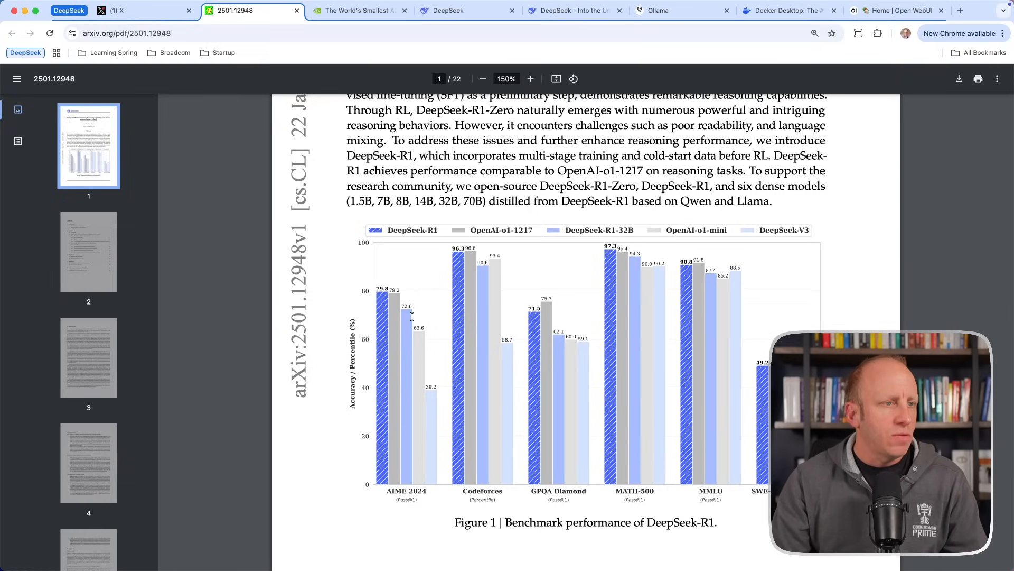
{"action": "mouse_move", "coordinate": [452, 322]}
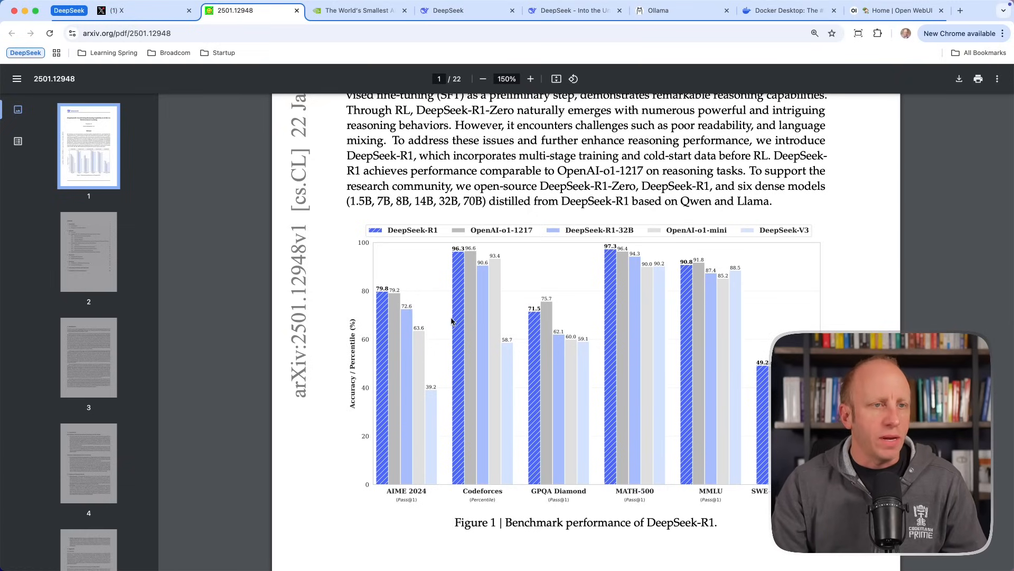
{"action": "mouse_move", "coordinate": [369, 530]}
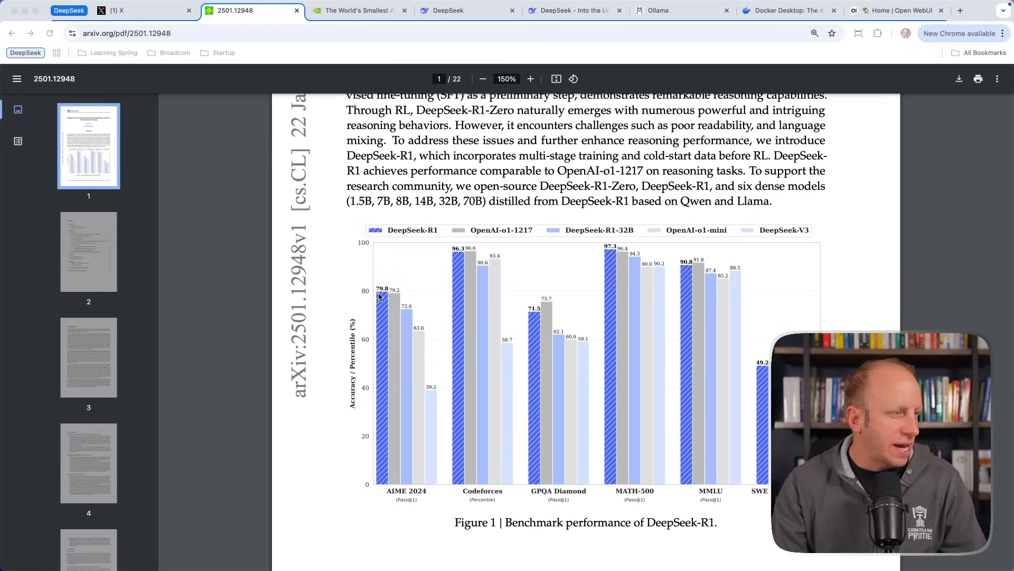
{"action": "mouse_move", "coordinate": [400, 310]}
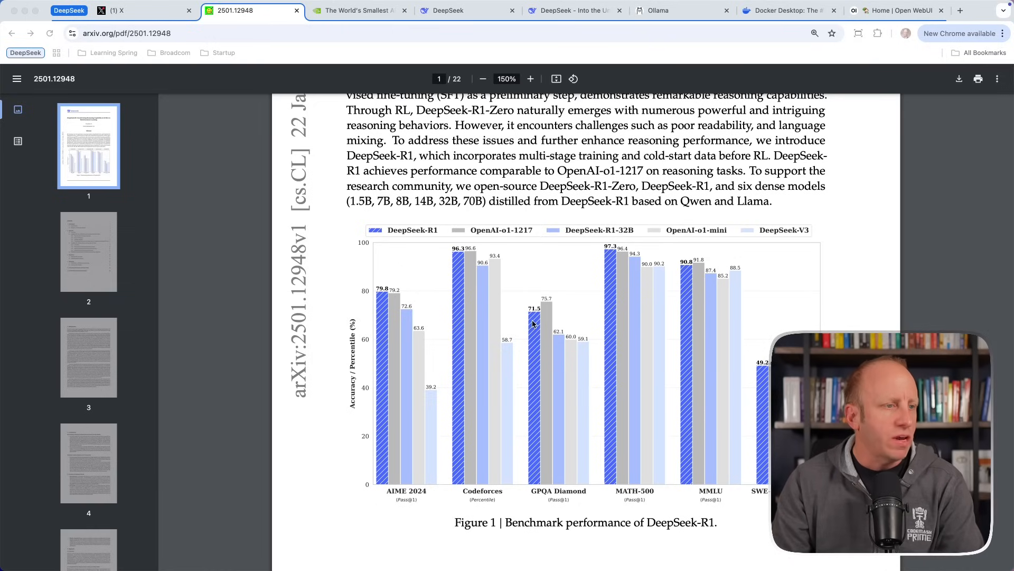
{"action": "mouse_move", "coordinate": [643, 375]}
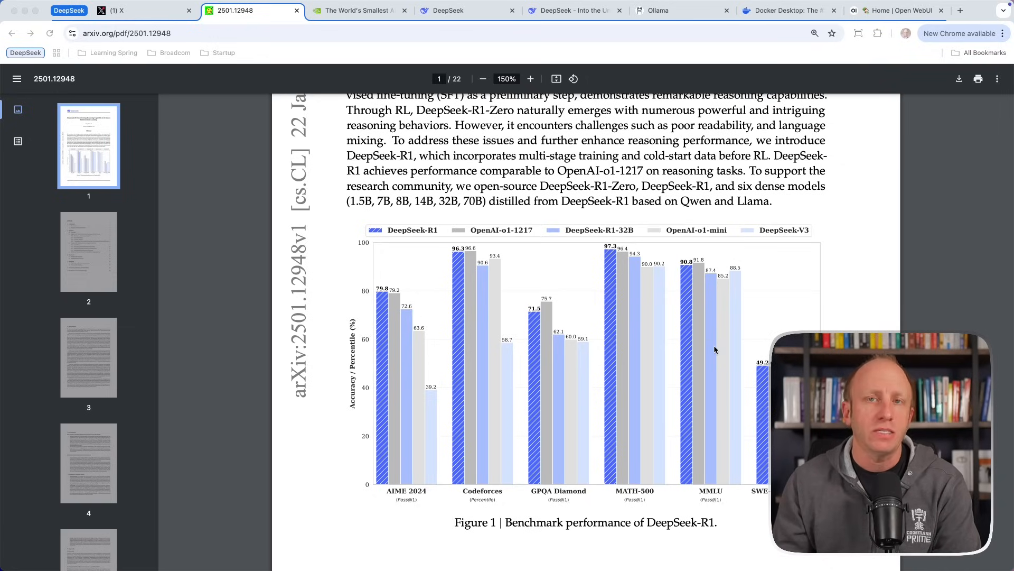
{"action": "mouse_move", "coordinate": [724, 328]}
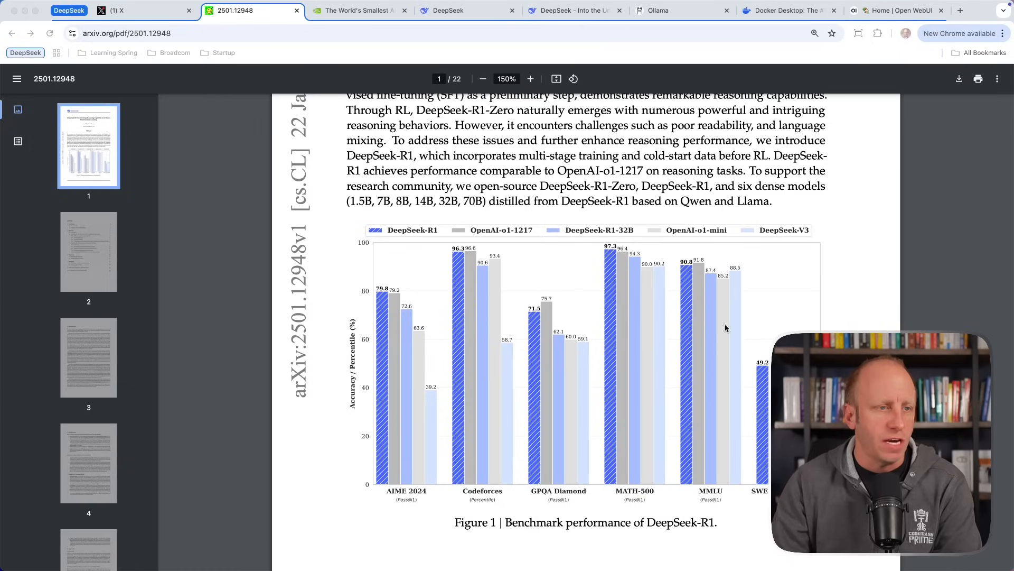
{"action": "mouse_move", "coordinate": [758, 337]}
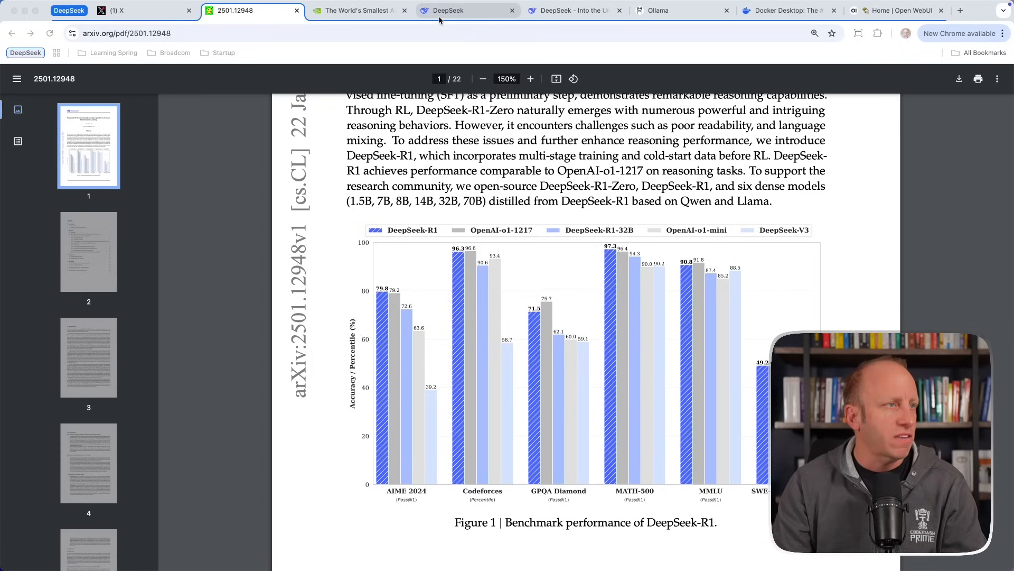
Step: Go to the deepseek.com home page tab, then the chat.deepseek.com new-chat tab
{"action": "left_click", "coordinate": [447, 11]}
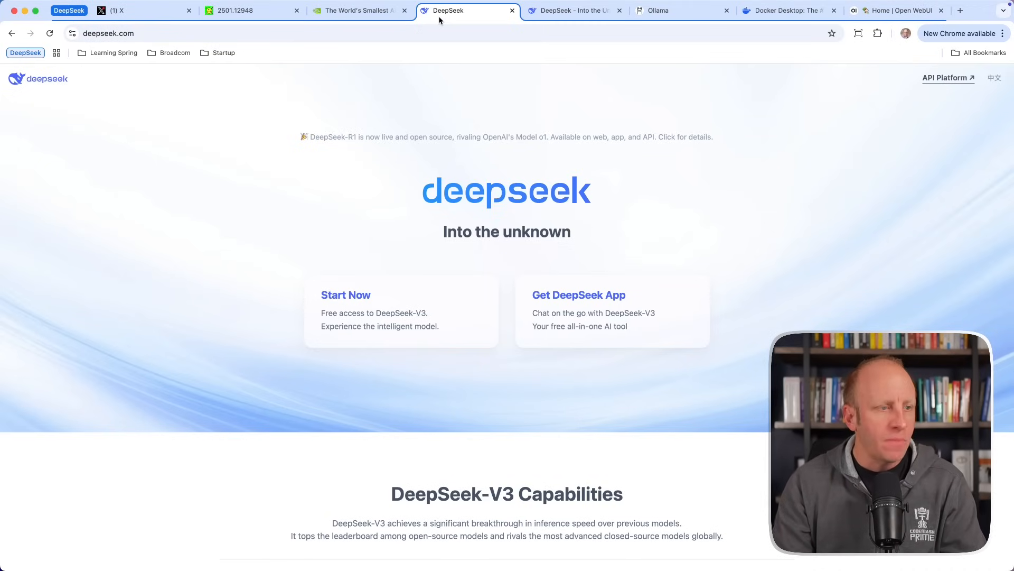
{"action": "mouse_move", "coordinate": [362, 159]}
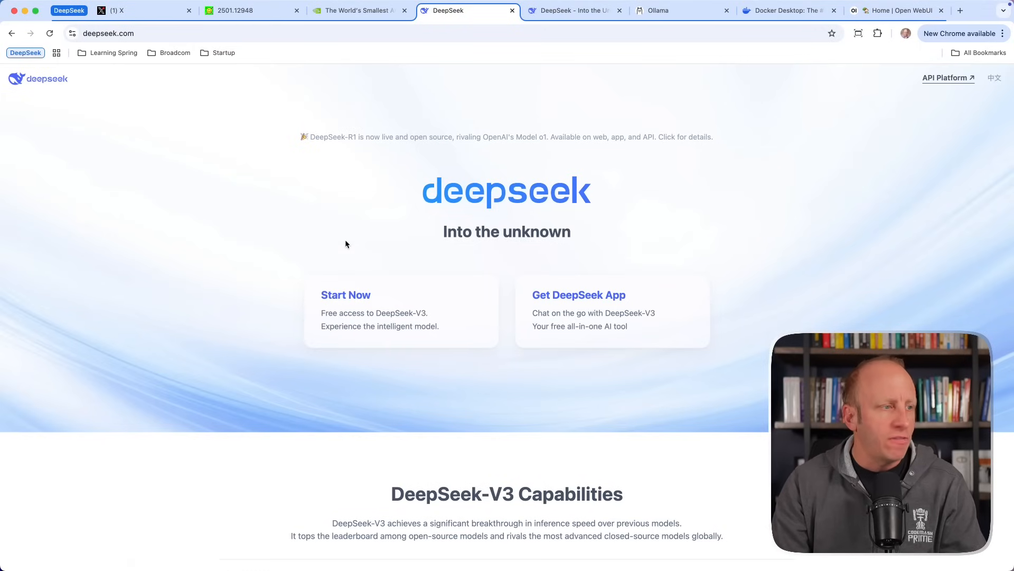
{"action": "mouse_move", "coordinate": [476, 160]}
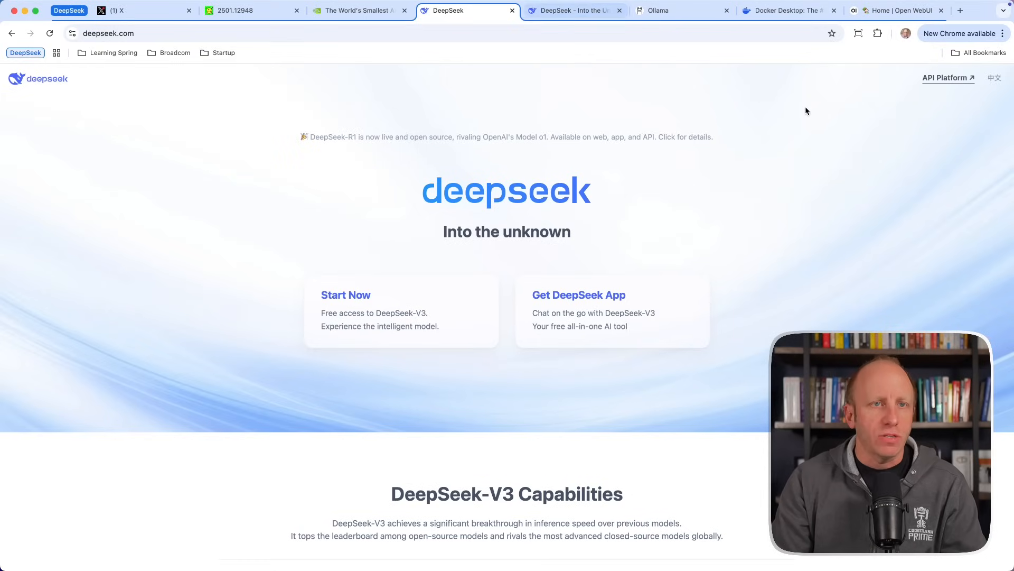
{"action": "mouse_move", "coordinate": [878, 183]}
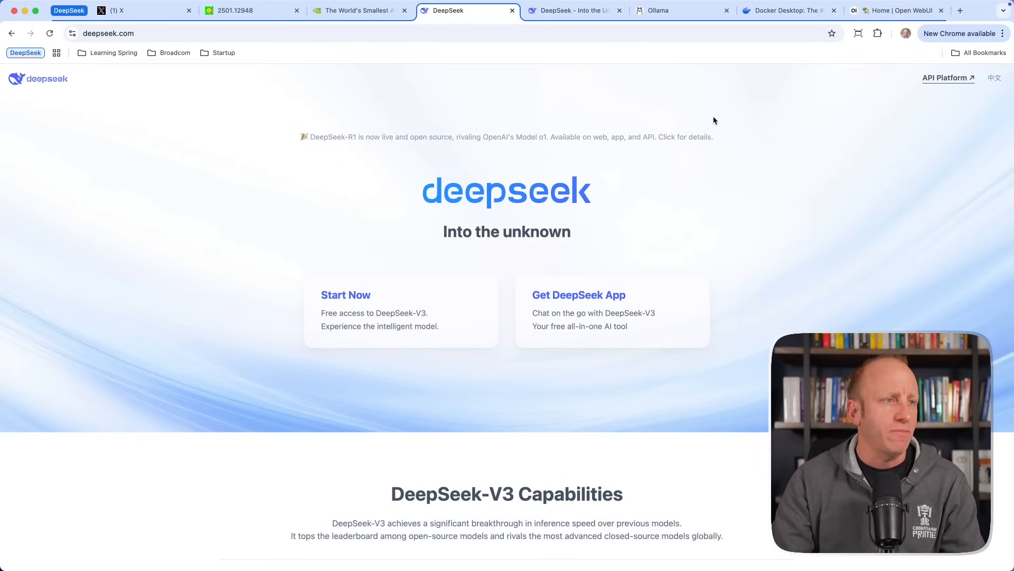
{"action": "left_click", "coordinate": [573, 10]}
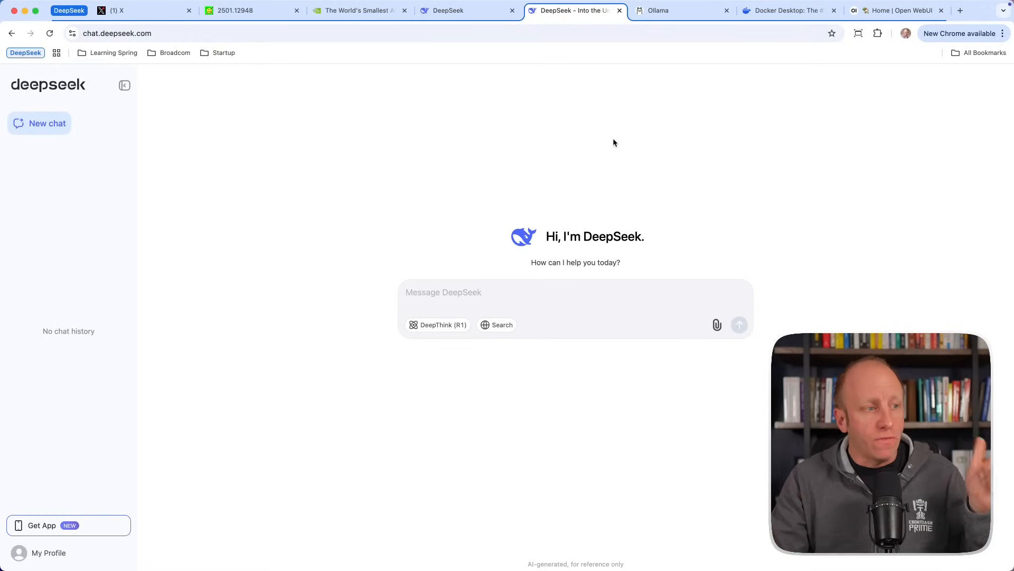
Step: Enable DeepThink (R1) and ask how many r's are in the word 'strawberry'
{"action": "left_click", "coordinate": [437, 324]}
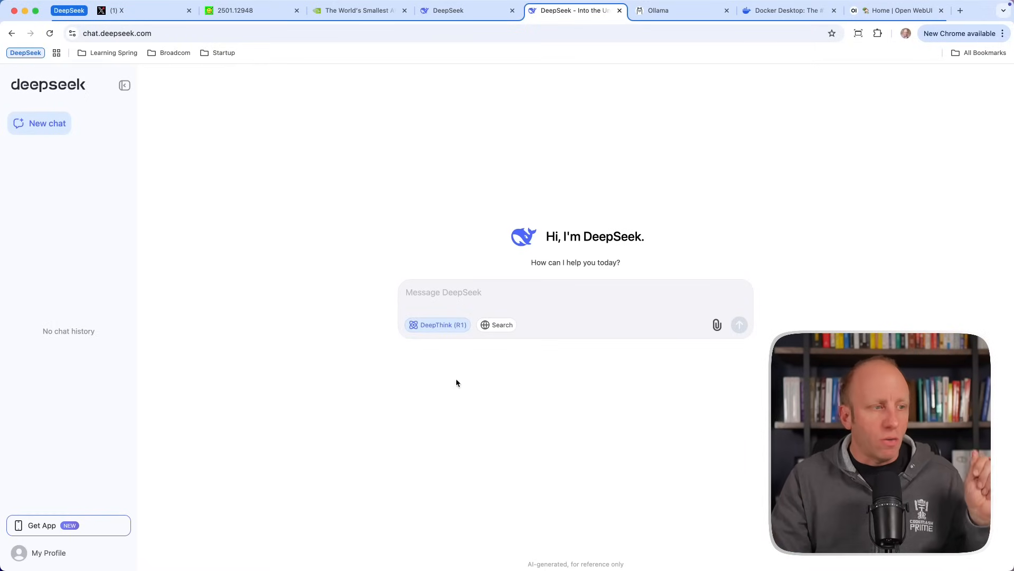
{"action": "mouse_move", "coordinate": [447, 346]}
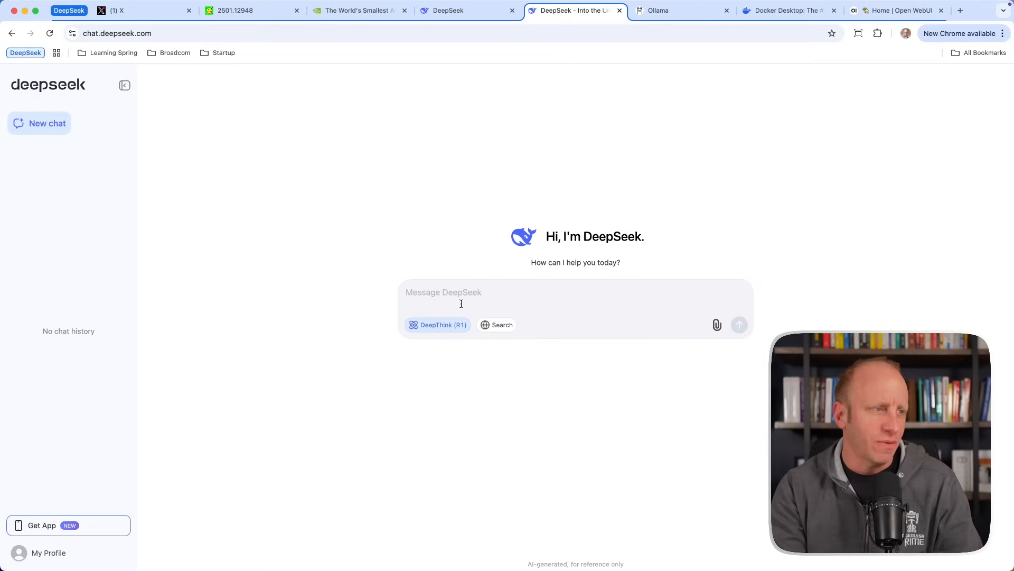
{"action": "type", "text": "How a"}
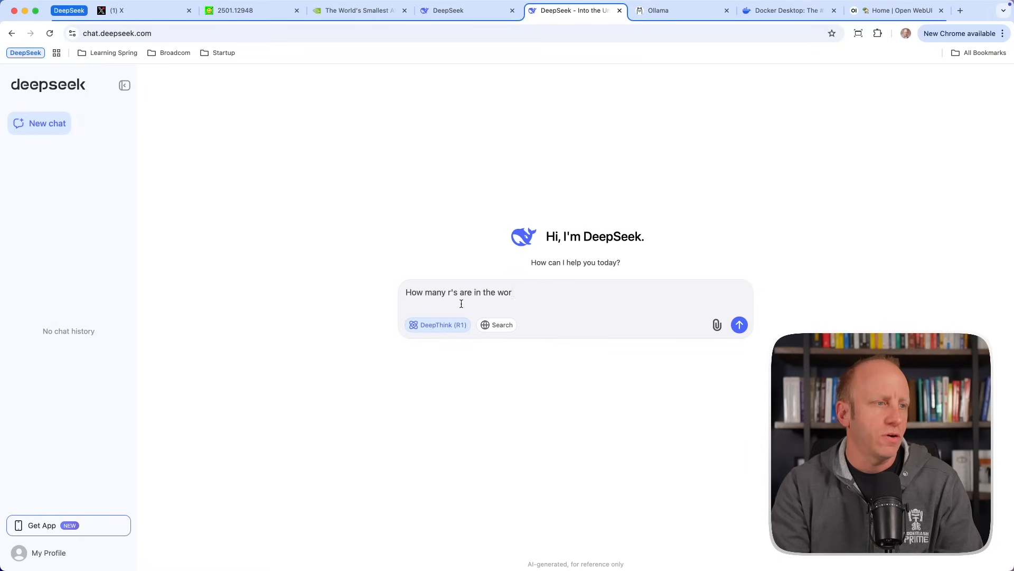
{"action": "type", "text": "d strawbe"}
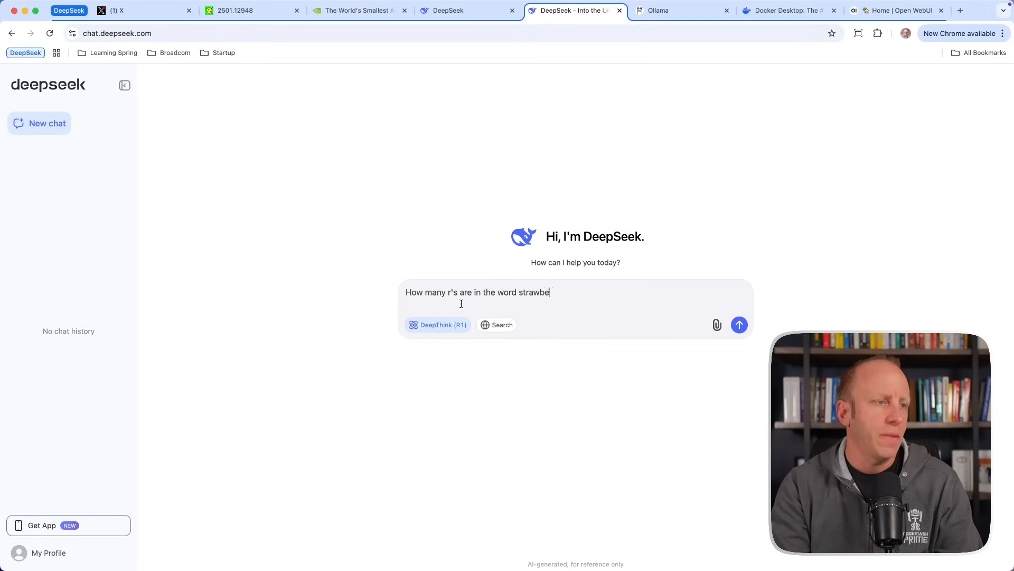
{"action": "left_click", "coordinate": [739, 324]}
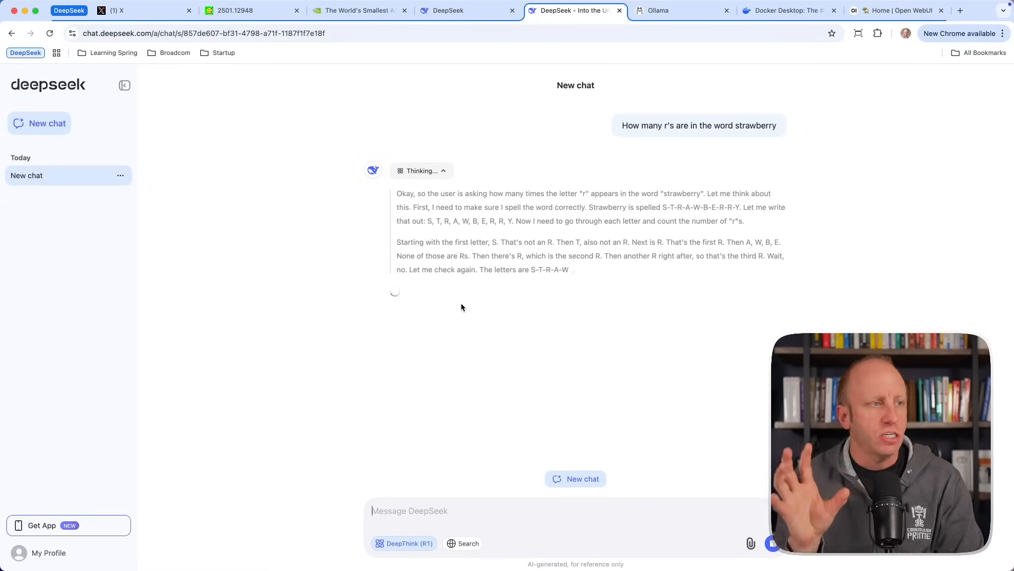
{"action": "scroll", "scroll_direction": "down", "scroll_amount": 3}
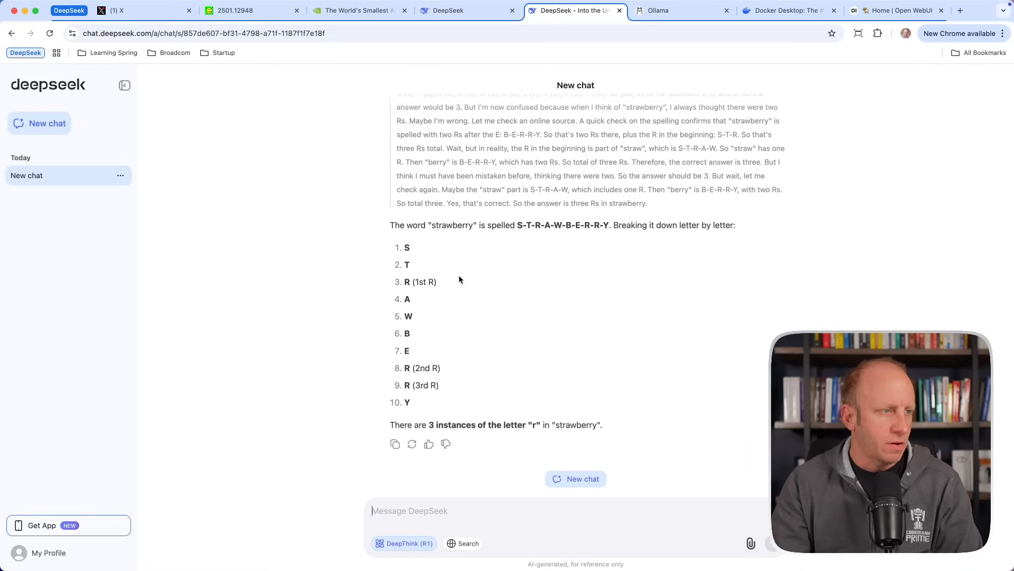
{"action": "mouse_move", "coordinate": [482, 394]}
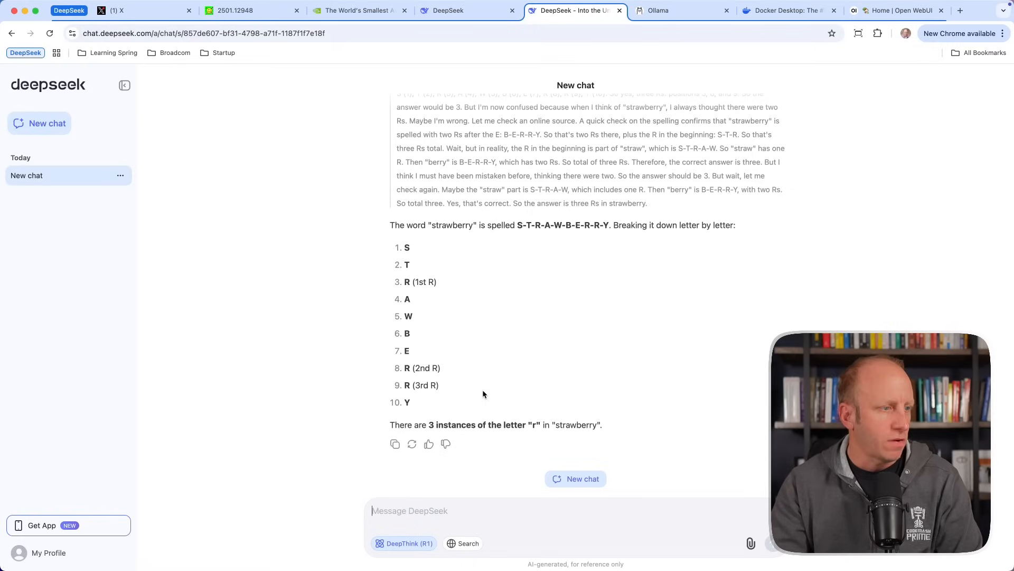
{"action": "left_click", "coordinate": [473, 519]}
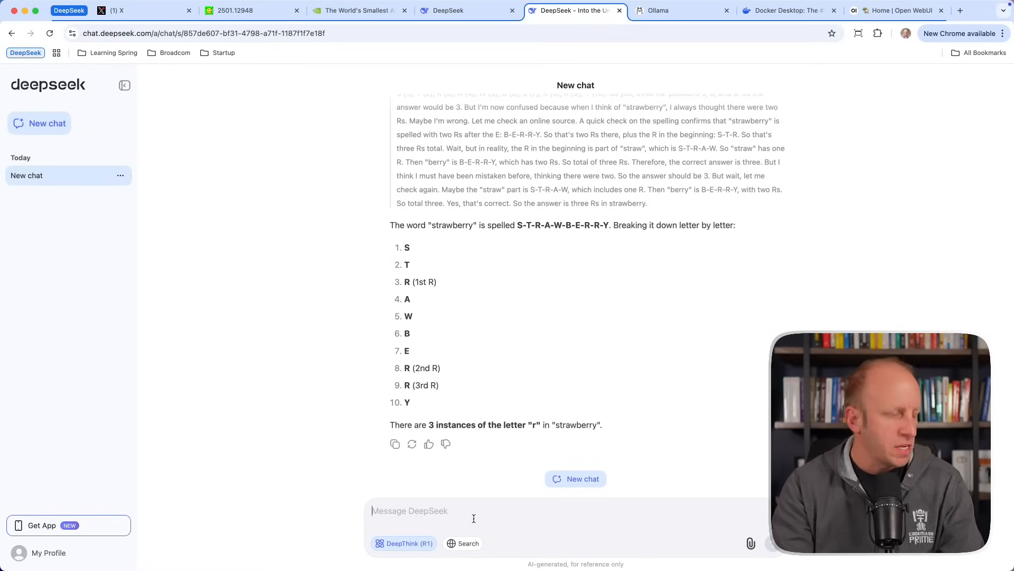
Step: Send the prompt 'create a new leet code style coding problem' and watch the reply
{"action": "type", "text": "create a"}
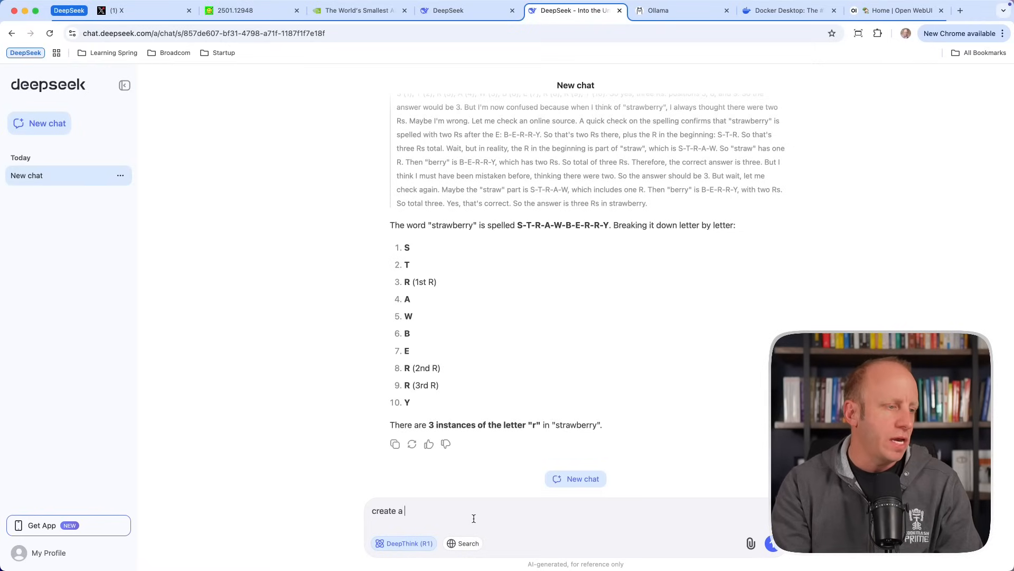
{"action": "type", "text": "new leet"}
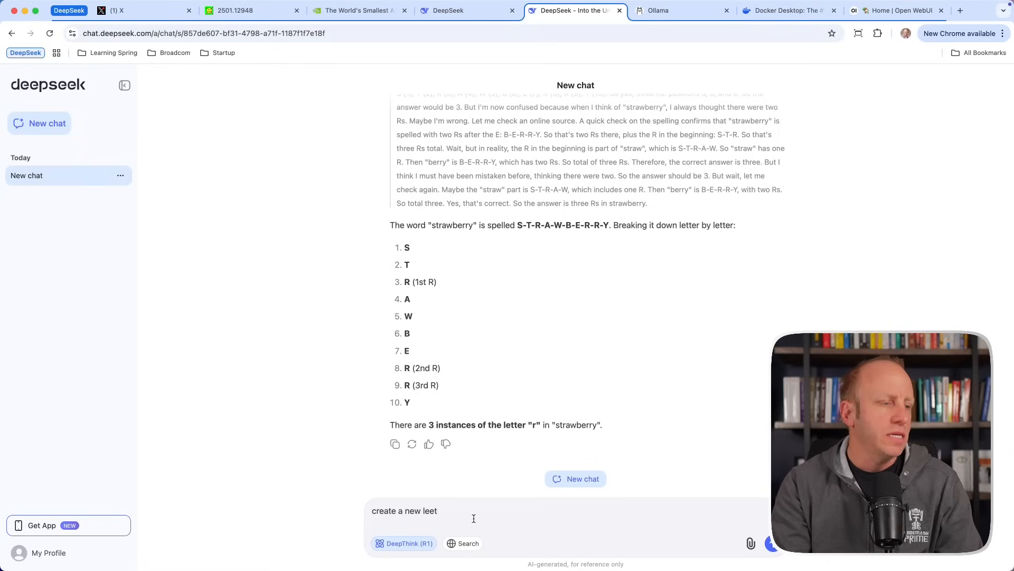
{"action": "type", "text": "code style"}
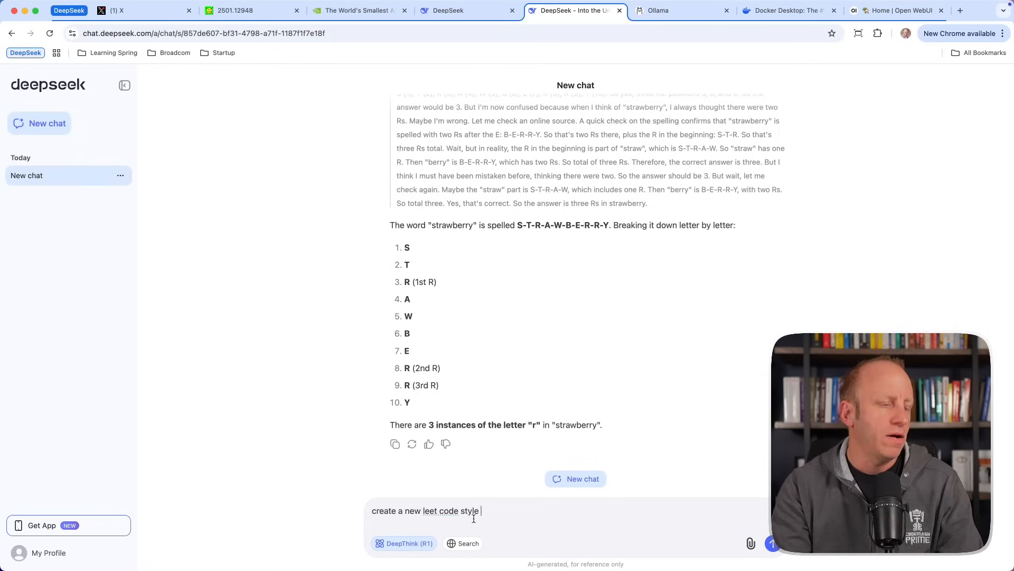
{"action": "type", "text": "coding problem"}
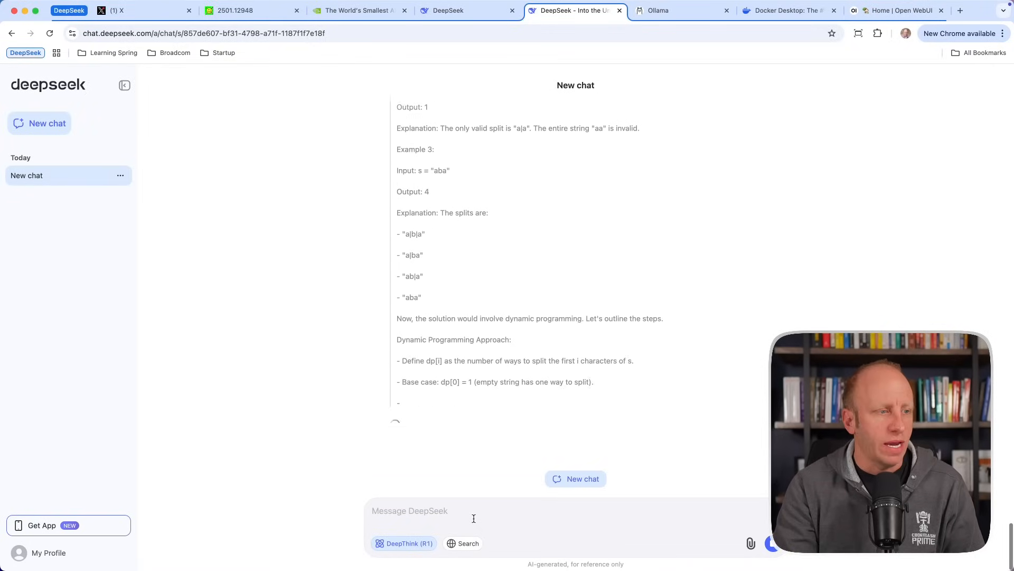
{"action": "scroll", "scroll_direction": "down", "scroll_amount": 3}
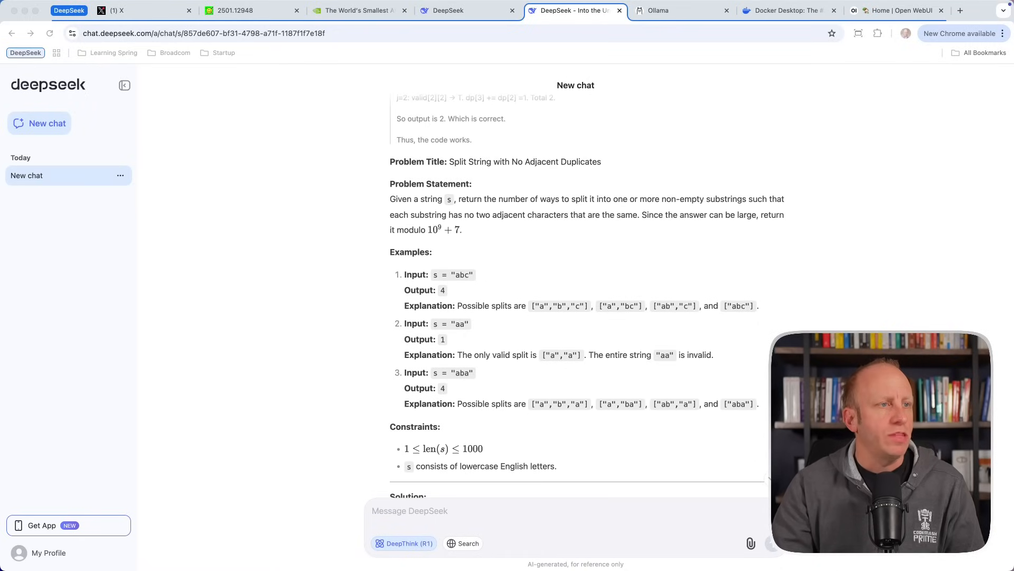
Step: Read through the generated dynamic-programming approach, Python solution code and explanation
{"action": "scroll", "scroll_direction": "down", "scroll_amount": 3}
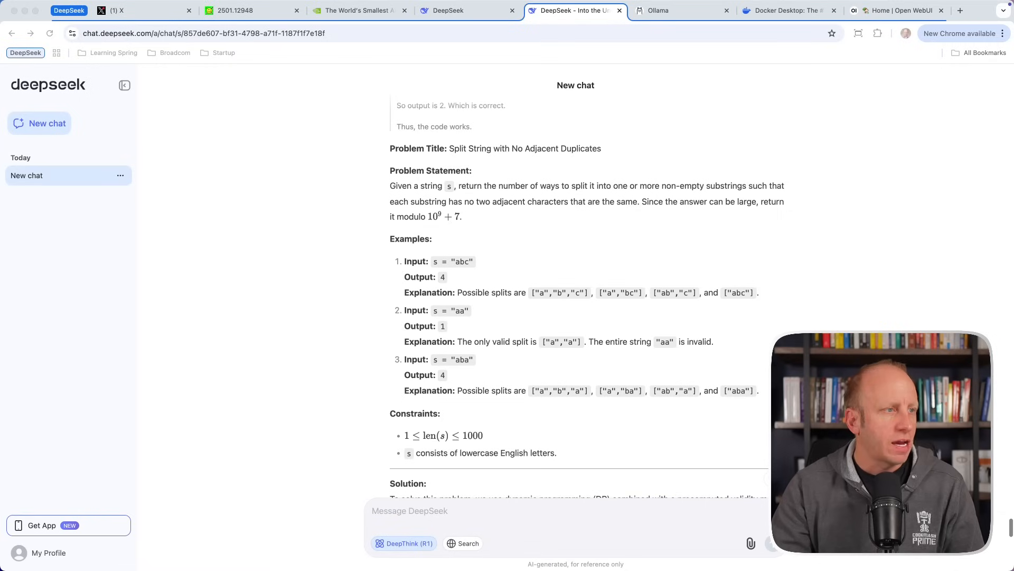
{"action": "scroll", "scroll_direction": "down", "scroll_amount": 3}
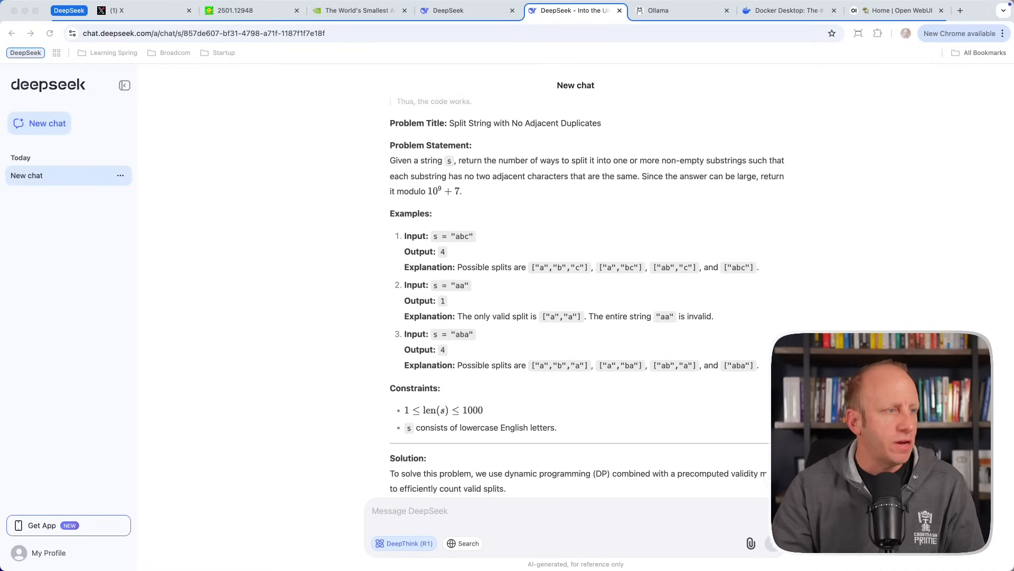
{"action": "scroll", "scroll_direction": "down", "scroll_amount": 3}
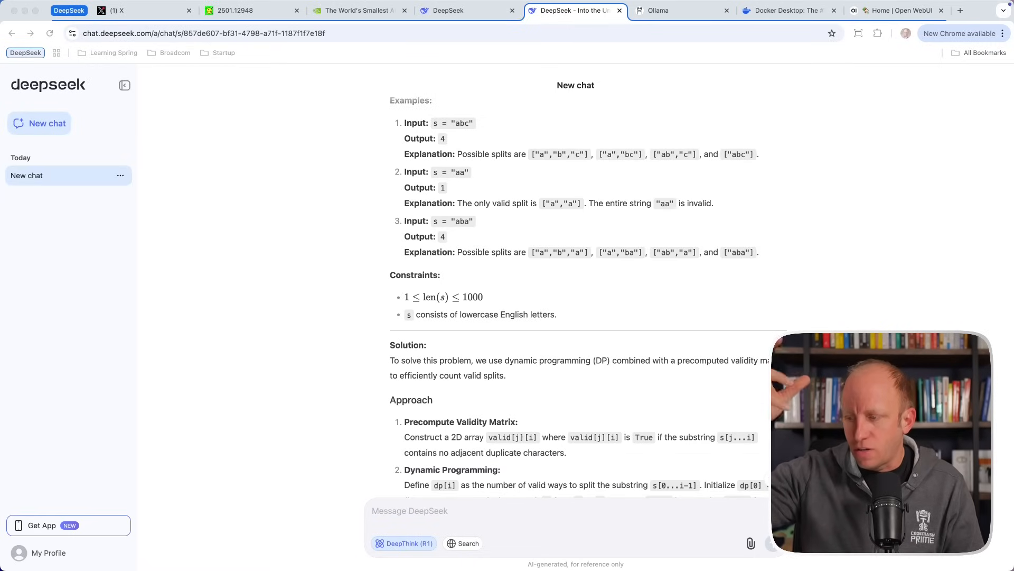
{"action": "scroll", "scroll_direction": "down", "scroll_amount": 3}
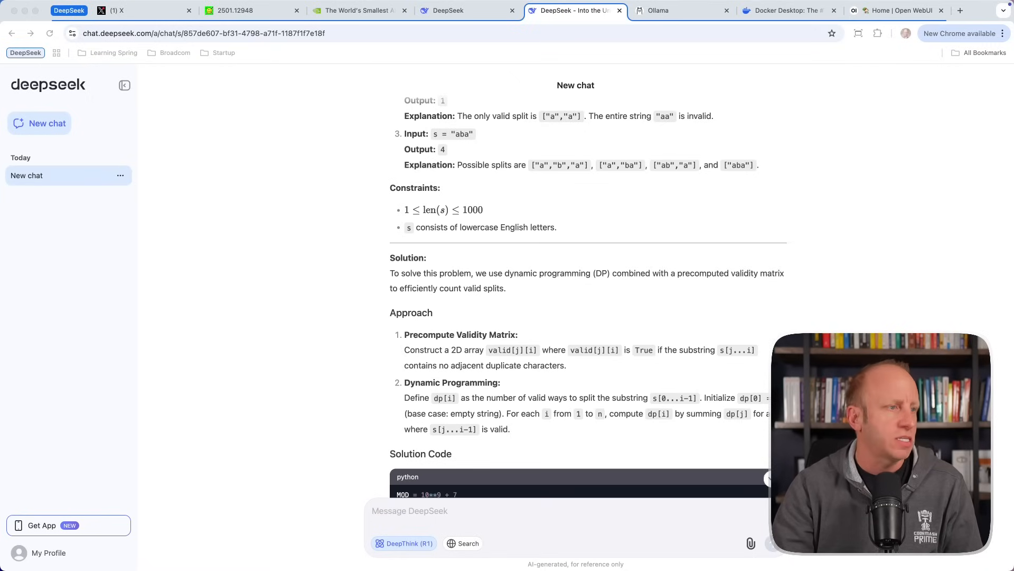
{"action": "scroll", "scroll_direction": "down", "scroll_amount": 3}
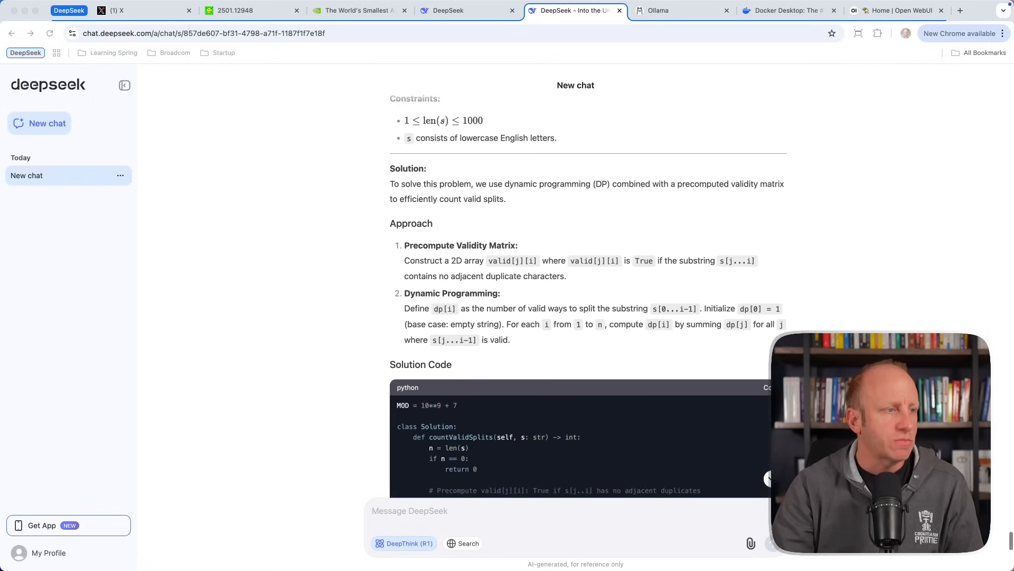
{"action": "scroll", "scroll_direction": "down", "scroll_amount": 3}
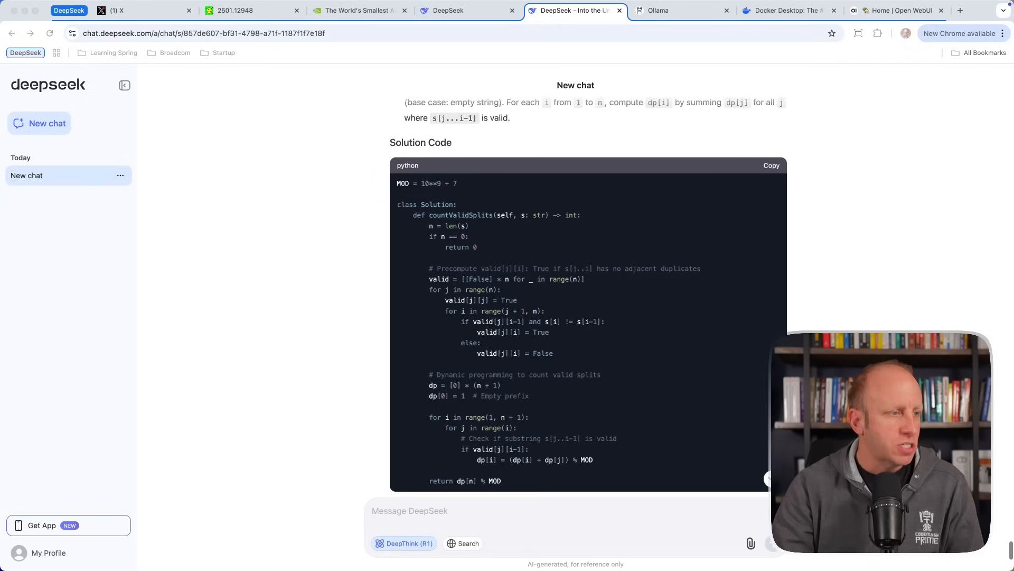
{"action": "scroll", "scroll_direction": "down", "scroll_amount": 3}
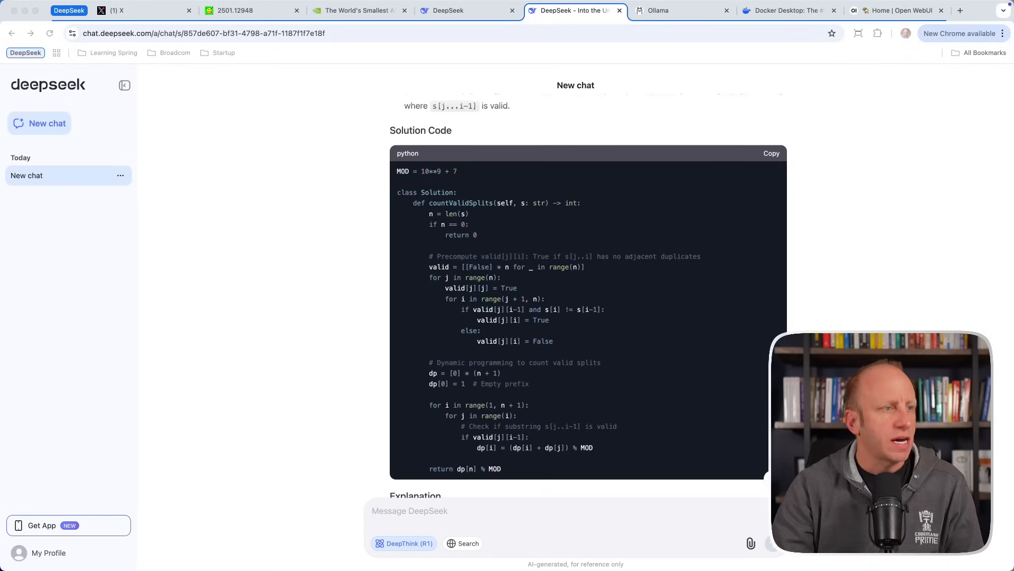
{"action": "scroll", "scroll_direction": "down", "scroll_amount": 3}
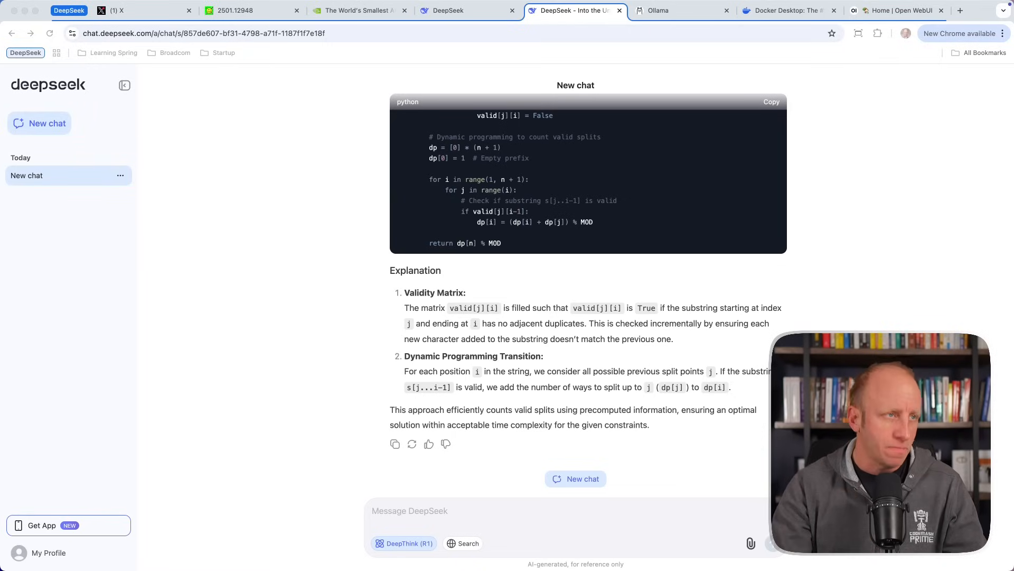
{"action": "left_click", "coordinate": [679, 11]}
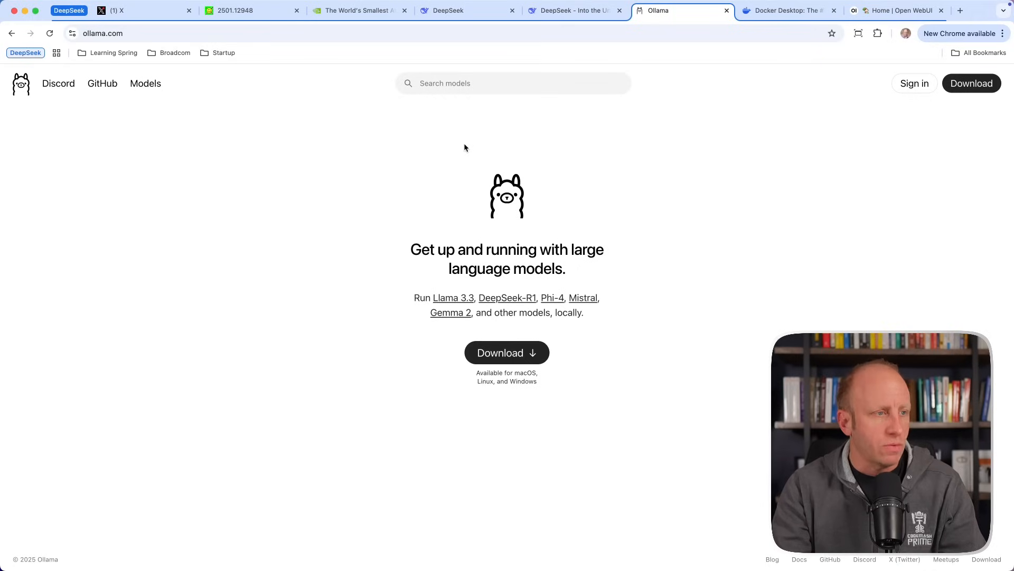
{"action": "mouse_move", "coordinate": [363, 273]}
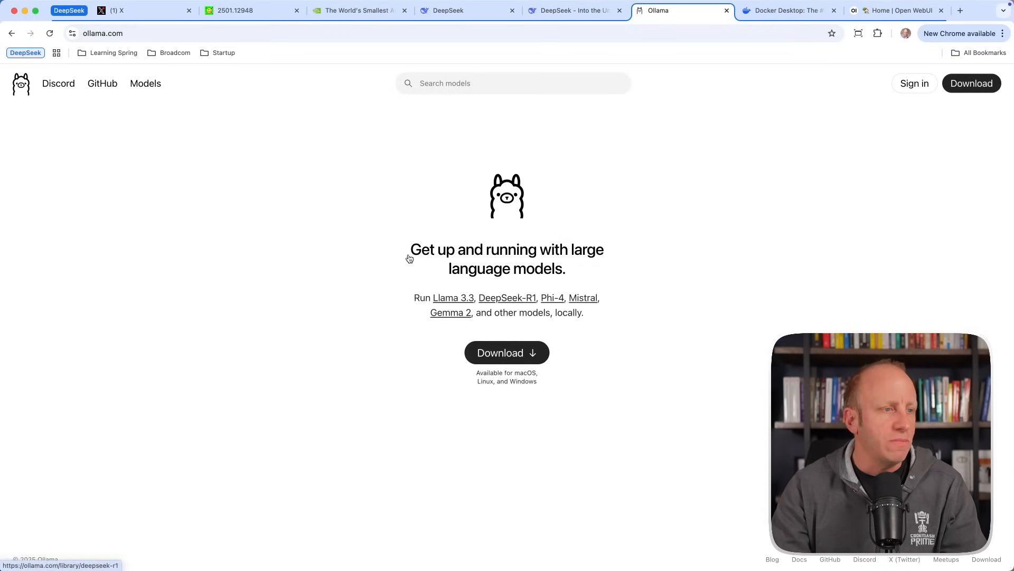
{"action": "mouse_move", "coordinate": [265, 169]}
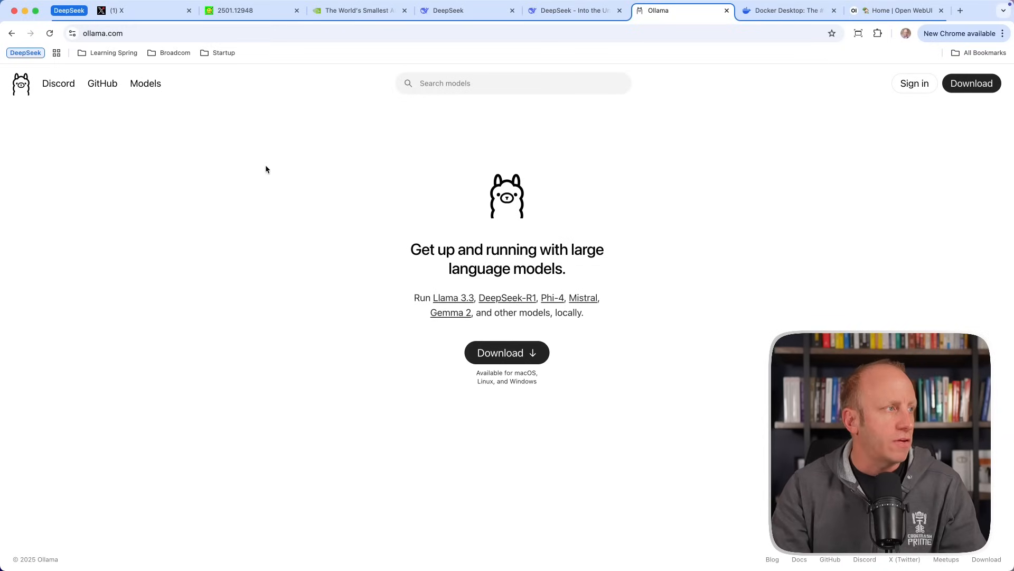
{"action": "mouse_move", "coordinate": [507, 352]}
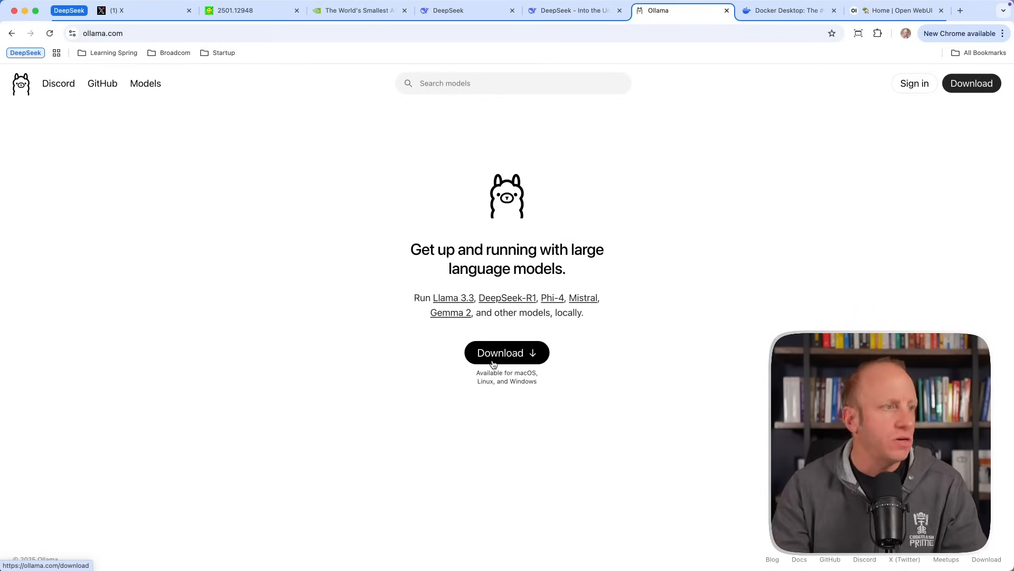
Step: Download Ollama for macOS and install its command-line tool with the admin password
{"action": "left_click", "coordinate": [507, 353]}
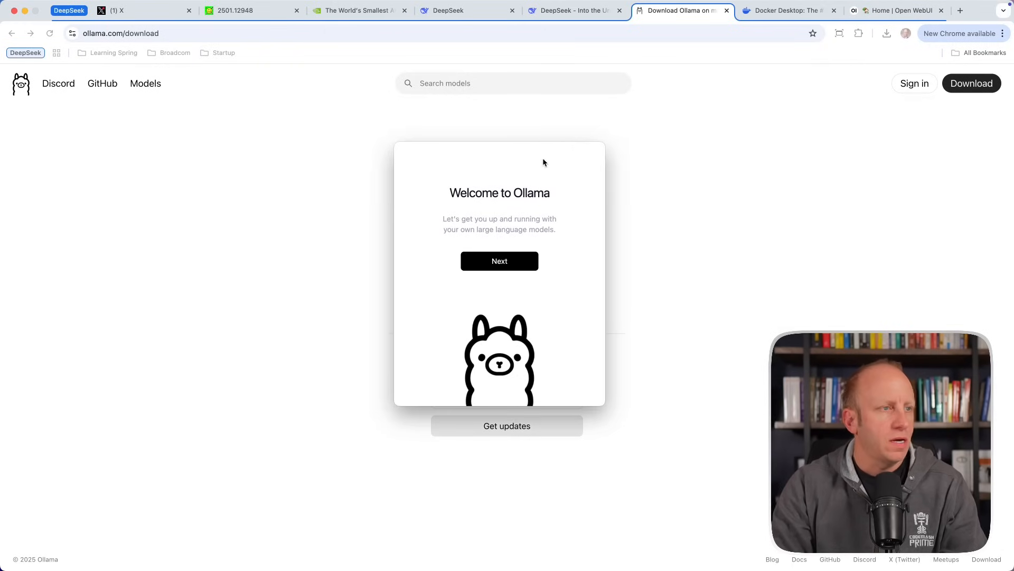
{"action": "left_click", "coordinate": [499, 349]}
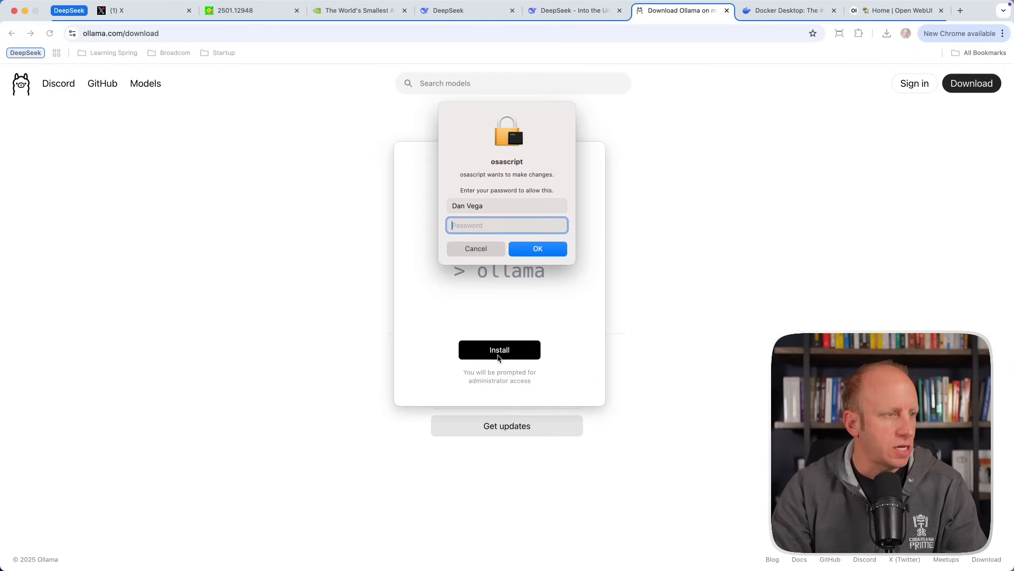
{"action": "type", "text": "••••"}
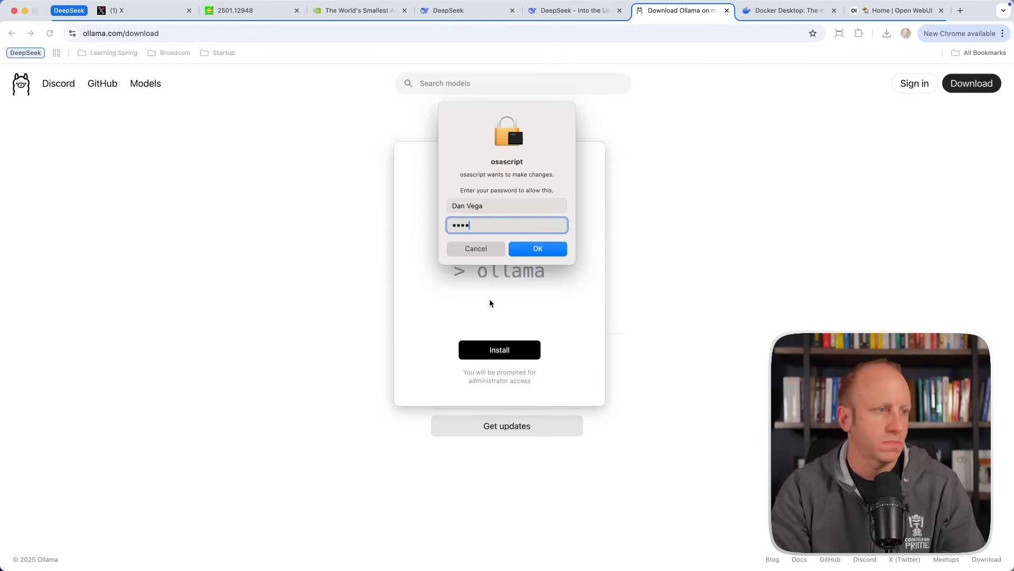
{"action": "left_click", "coordinate": [536, 249]}
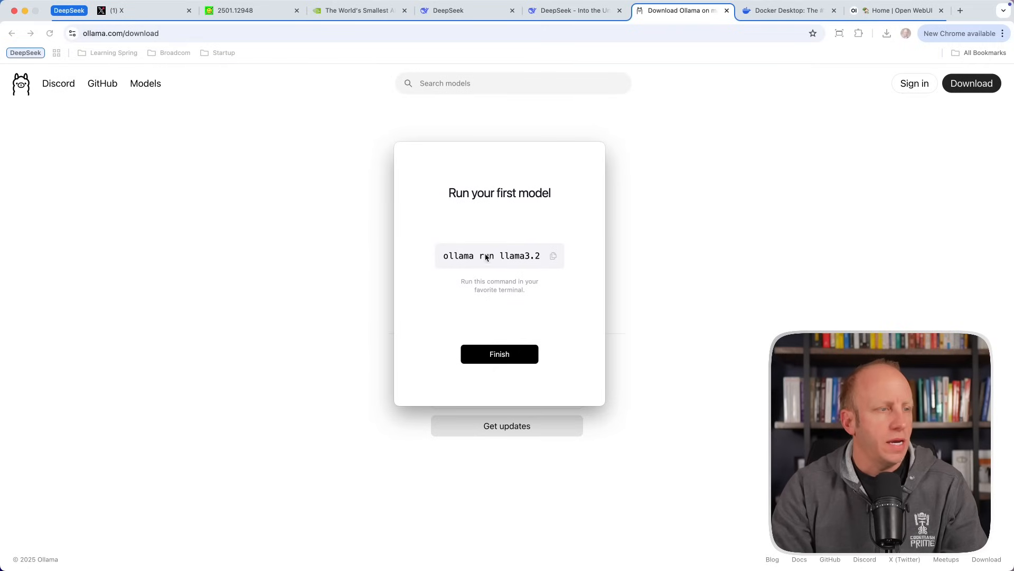
{"action": "left_click", "coordinate": [499, 354]}
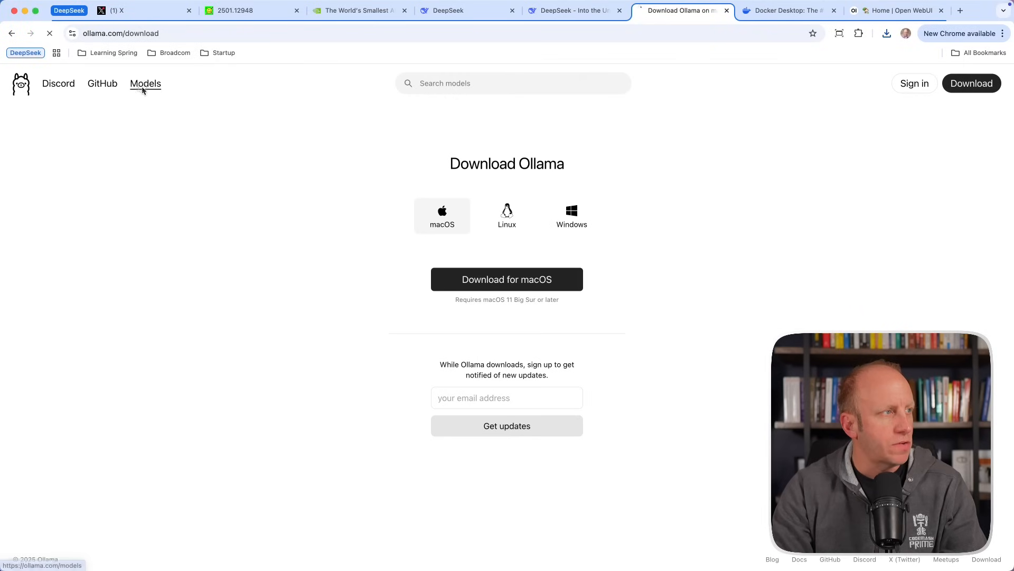
Step: Open deepseek-r1 in the Ollama model library, select 7b, and copy its run command
{"action": "left_click", "coordinate": [145, 83]}
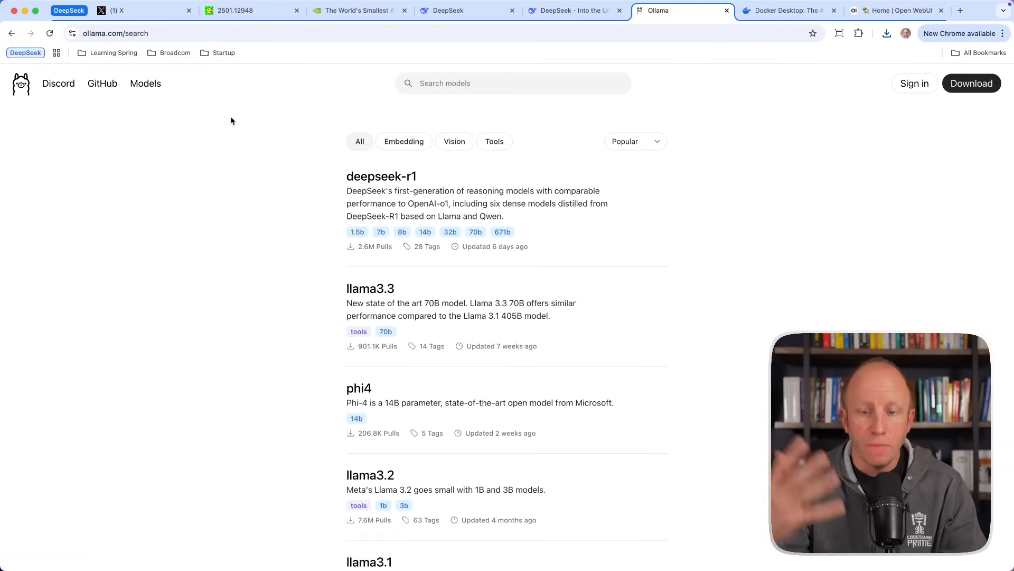
{"action": "mouse_move", "coordinate": [356, 287]}
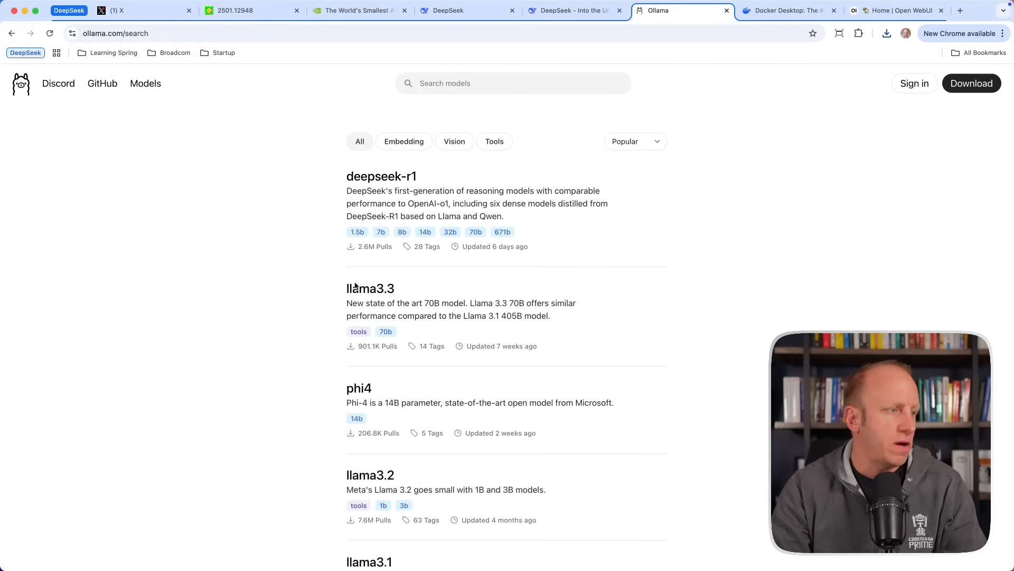
{"action": "mouse_move", "coordinate": [375, 269]}
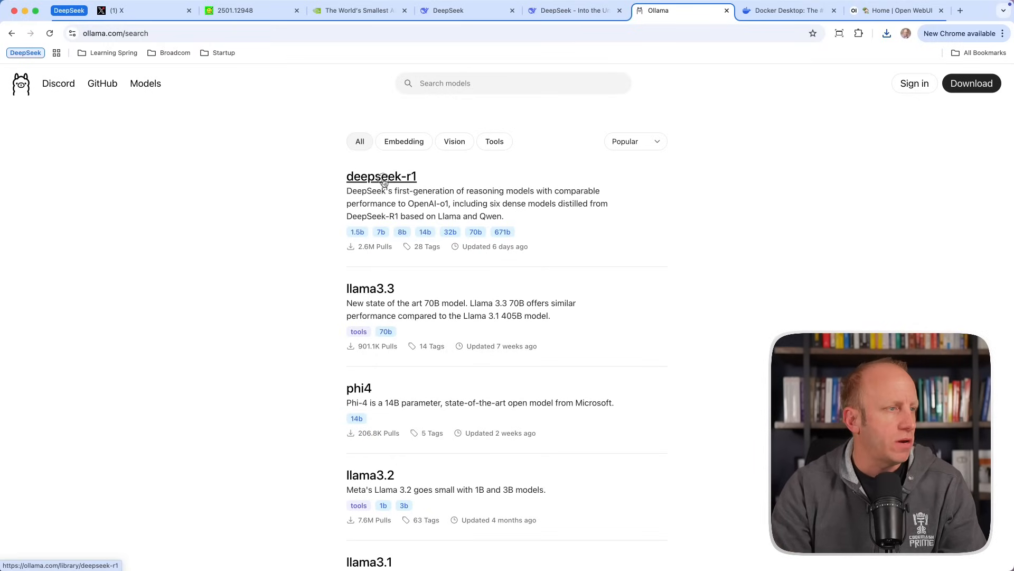
{"action": "left_click", "coordinate": [381, 176]}
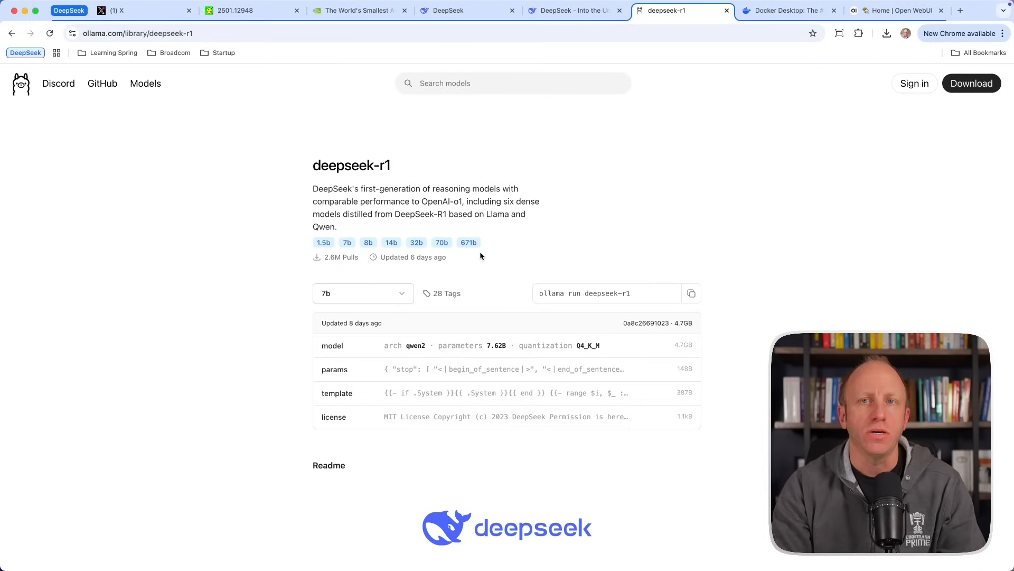
{"action": "left_click", "coordinate": [363, 292]}
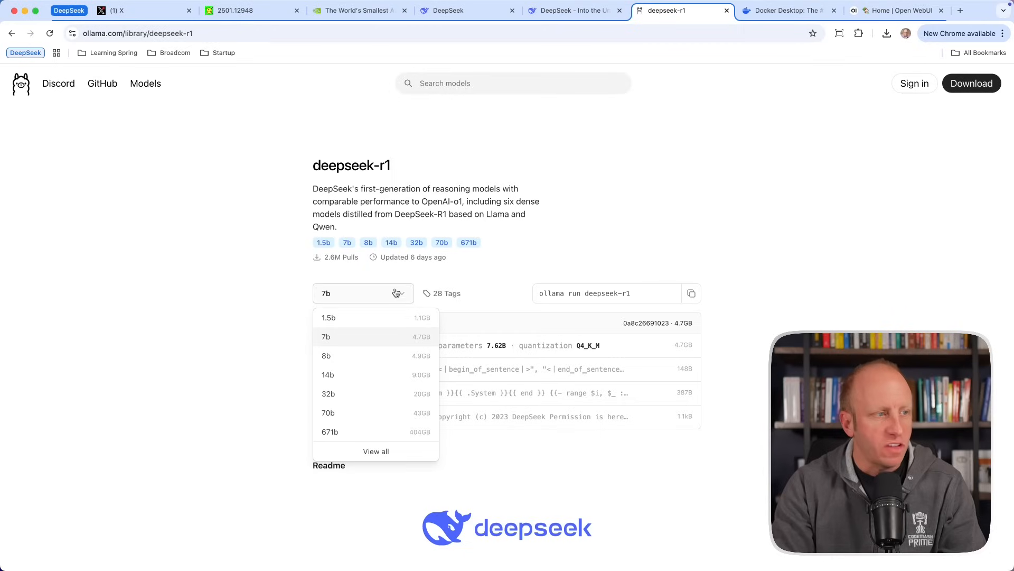
{"action": "mouse_move", "coordinate": [330, 432]}
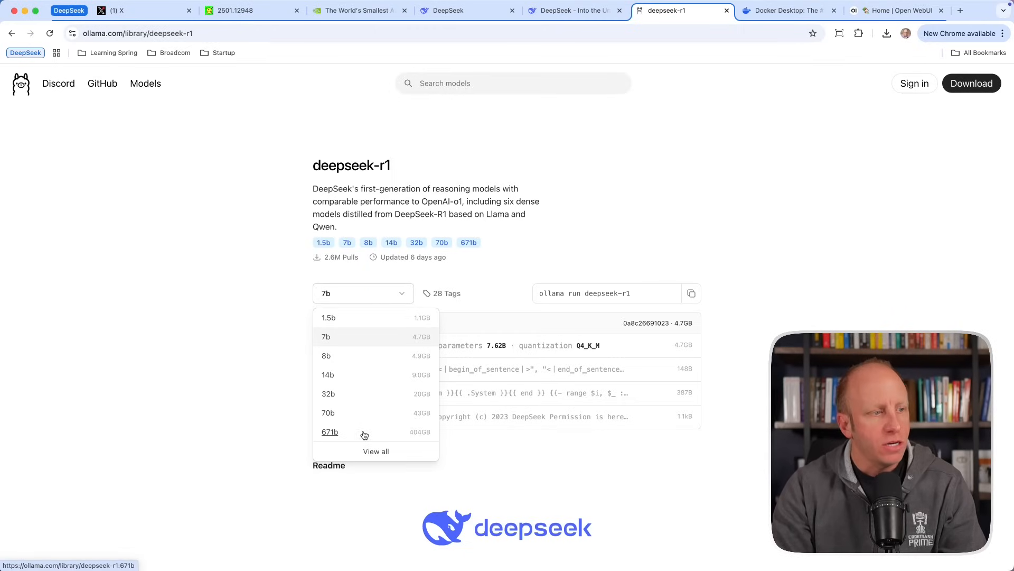
{"action": "mouse_move", "coordinate": [328, 393]}
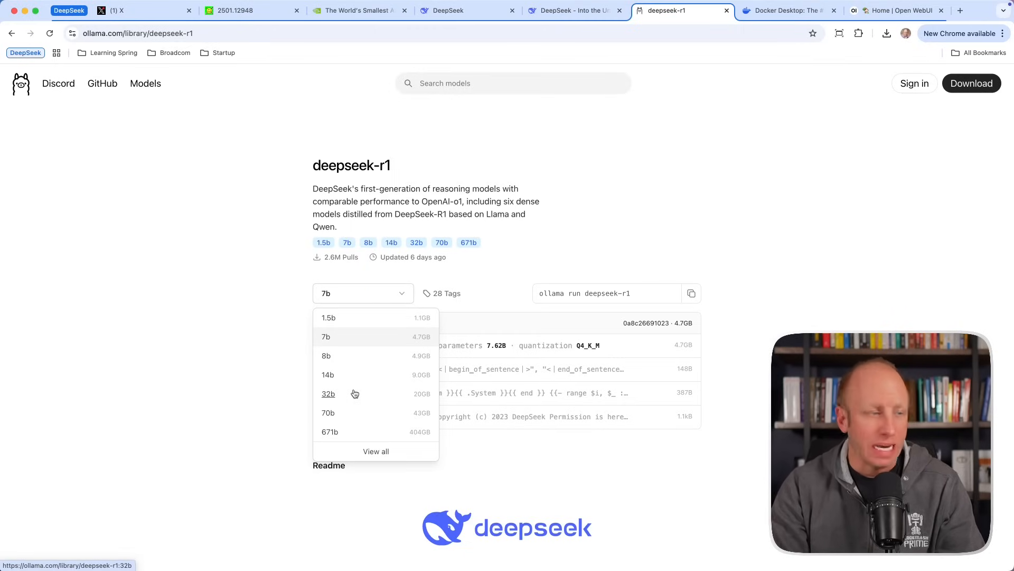
{"action": "mouse_move", "coordinate": [330, 431]}
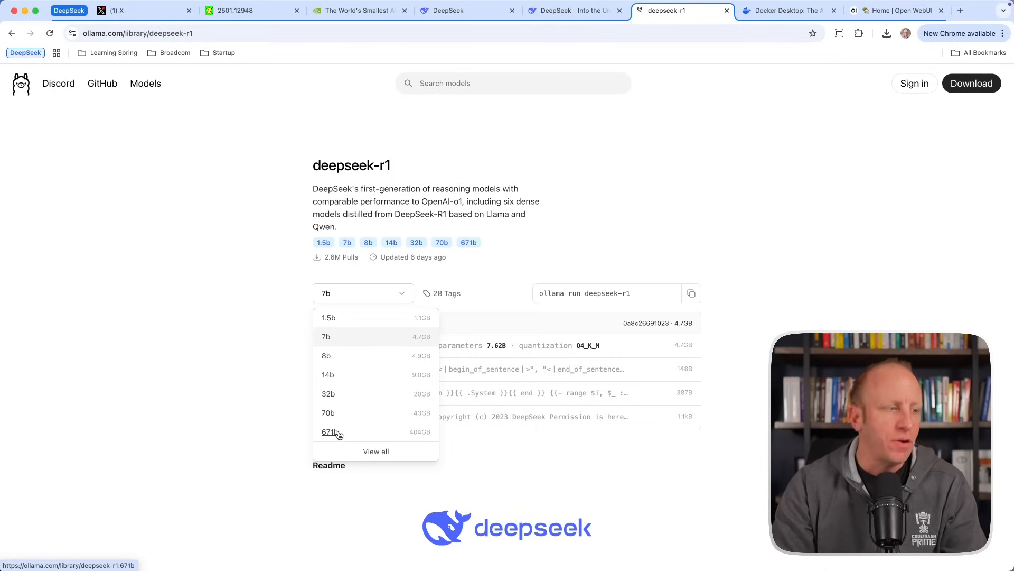
{"action": "mouse_move", "coordinate": [331, 433]}
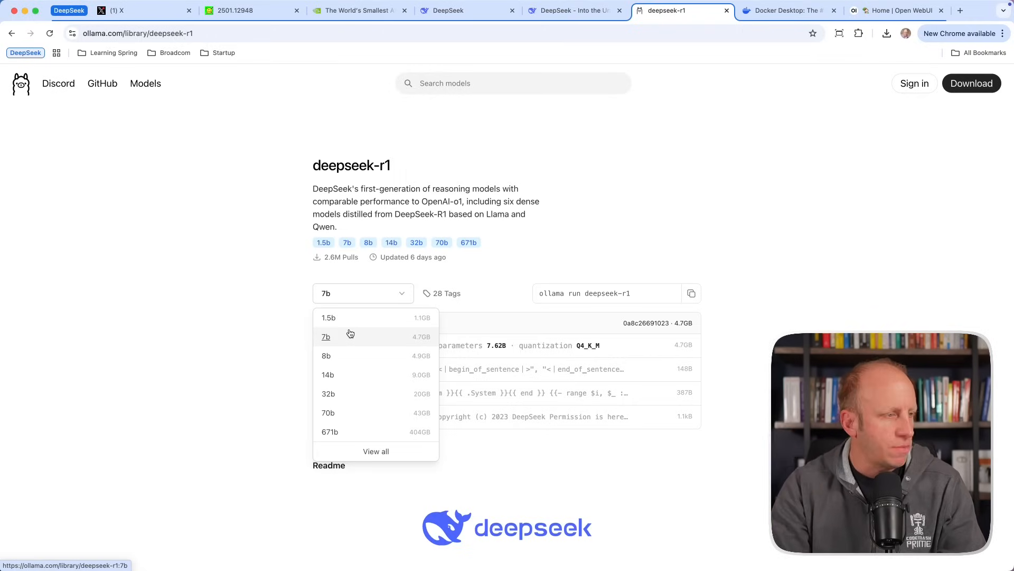
{"action": "left_click", "coordinate": [326, 336]}
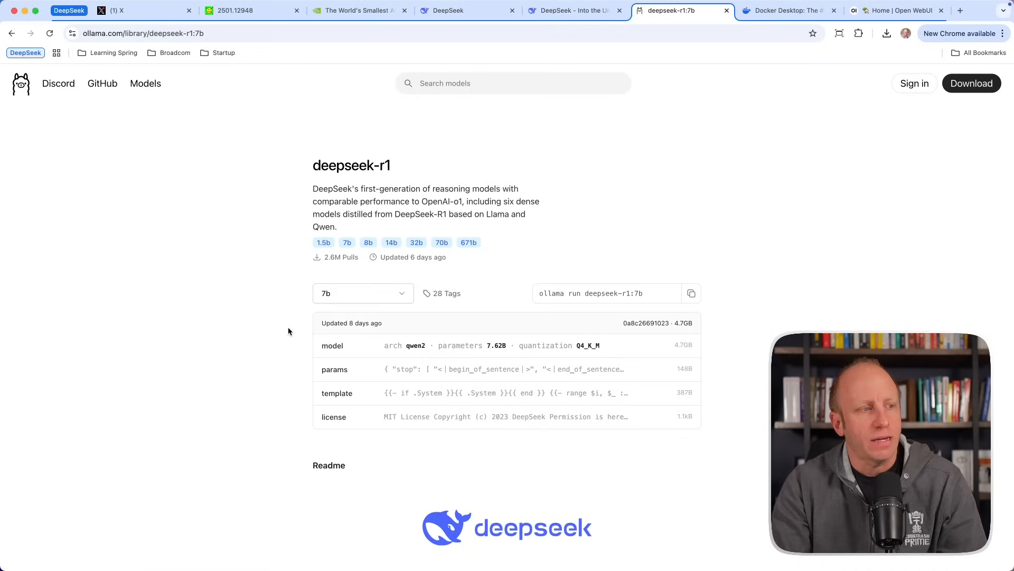
{"action": "left_click", "coordinate": [691, 293]}
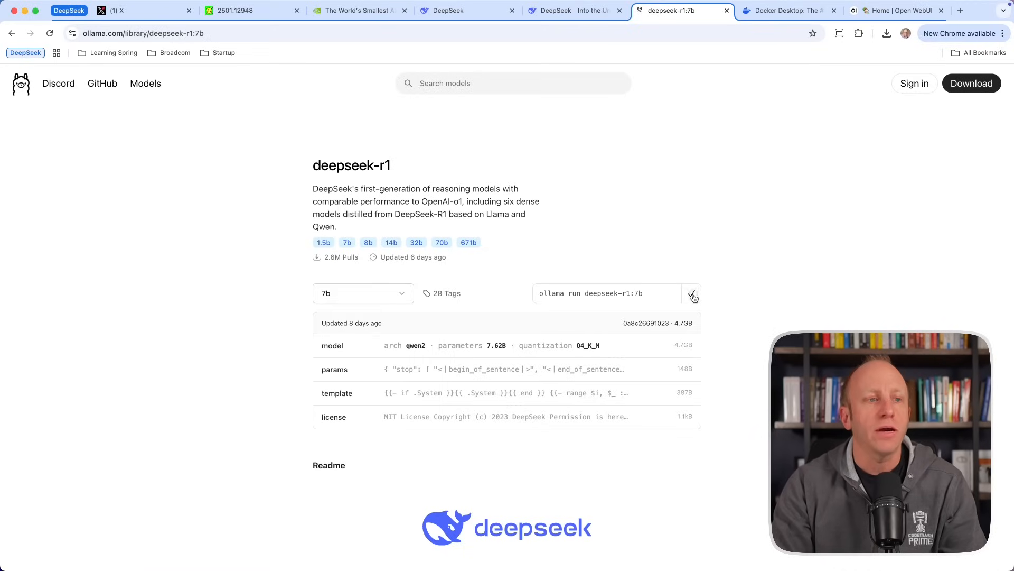
{"action": "mouse_move", "coordinate": [694, 277]}
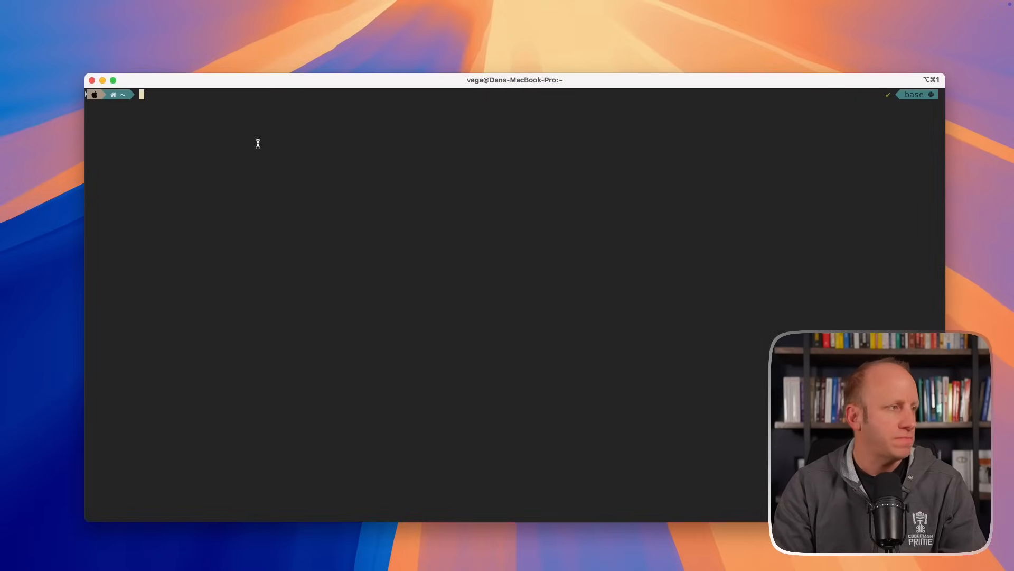
Step: Run 'ollama run deepseek-r1:7b' to pull the model, then exit with /exit
{"action": "type", "text": "ollama run deepseek-r1:7b"}
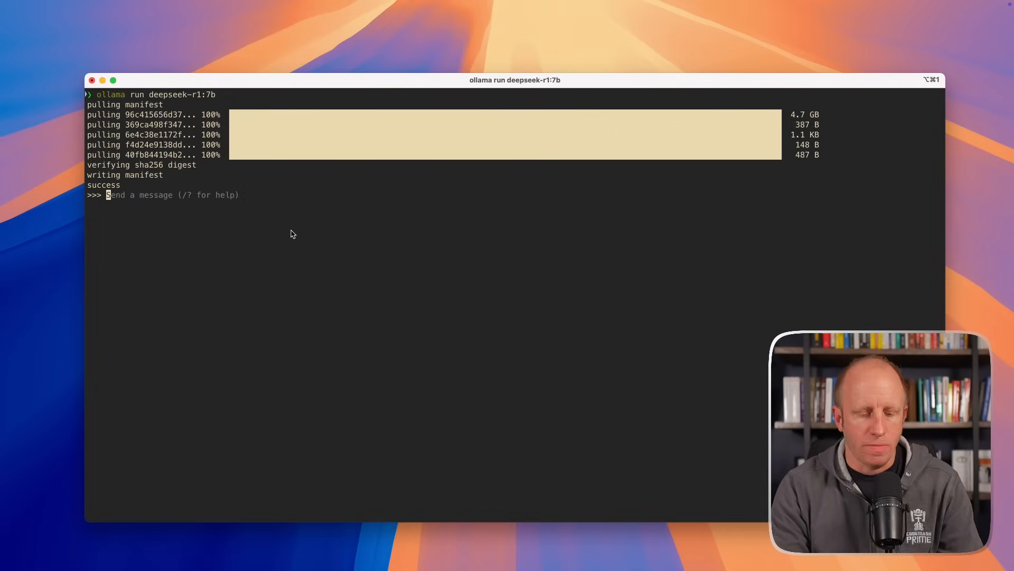
{"action": "type", "text": "/quit"}
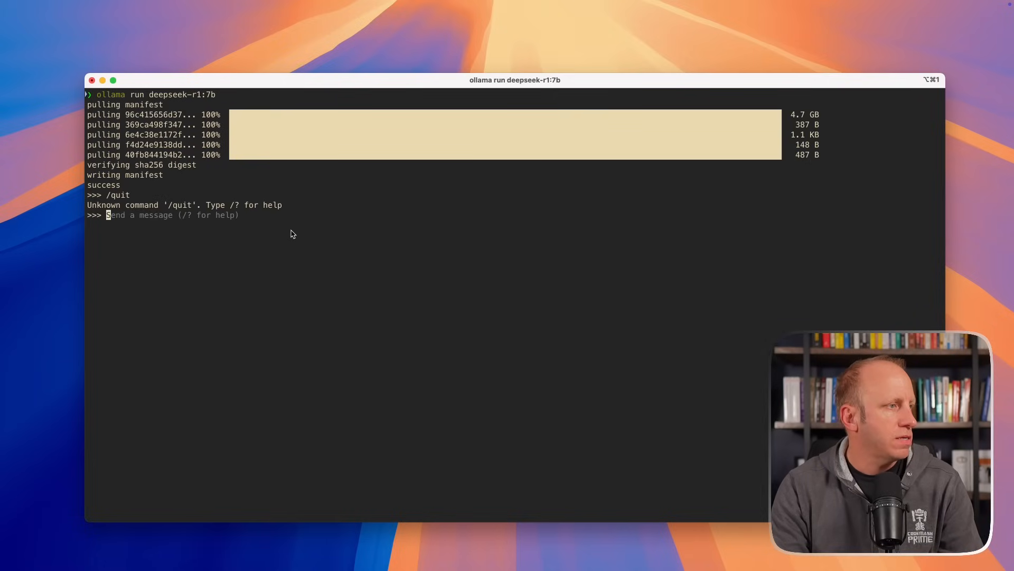
{"action": "type", "text": "/exit"}
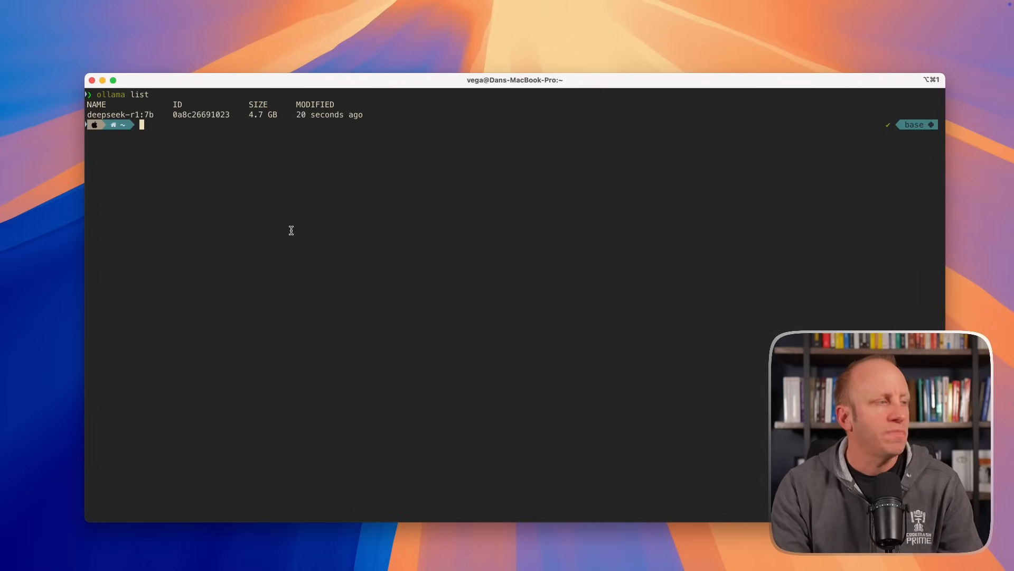
Step: Run 'ollama list', ask deepseek-r1:7b about r's in 'strawberry', then /exit
{"action": "type", "text": "ollama list"}
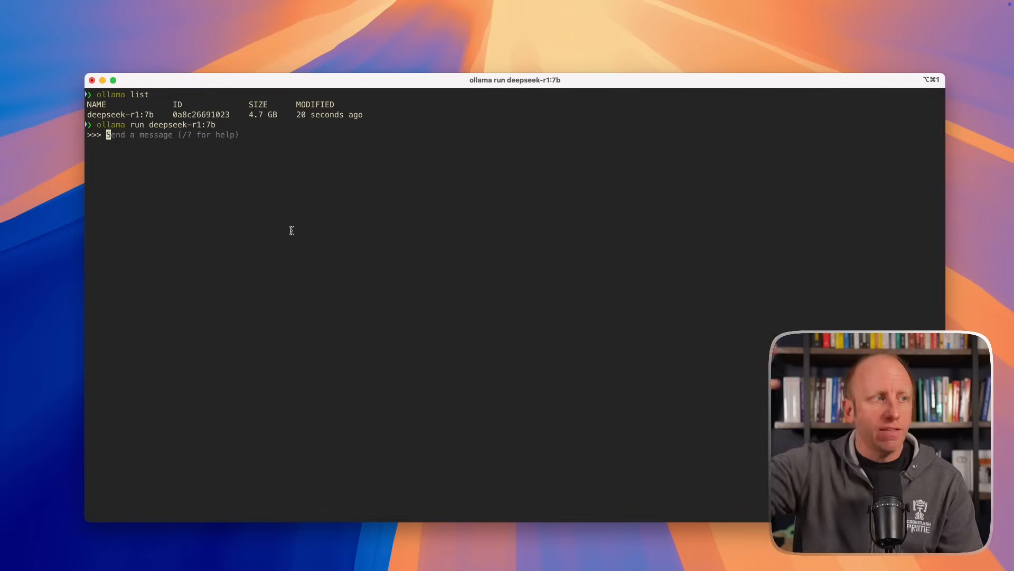
{"action": "type", "text": "how many r's are in strawberry"}
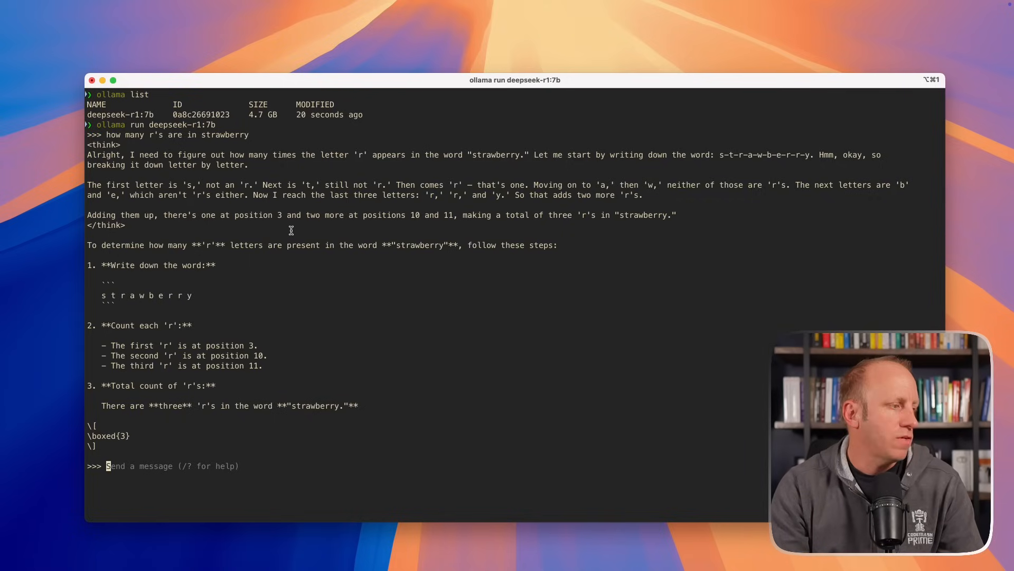
{"action": "type", "text": "/exit"}
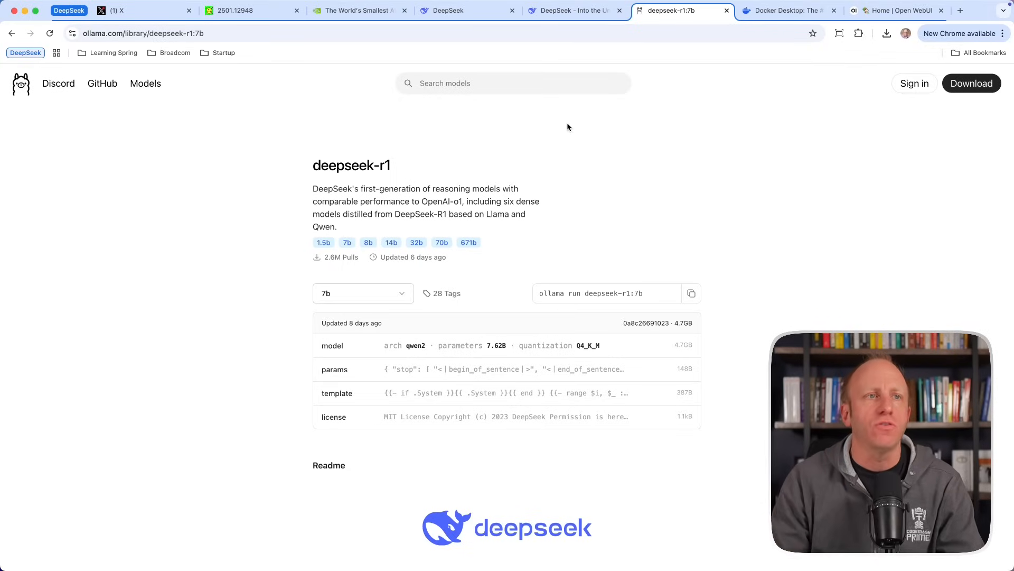
Step: View the Docker Desktop page, then scroll the Open WebUI docs to Quick Start with Docker
{"action": "left_click", "coordinate": [785, 10]}
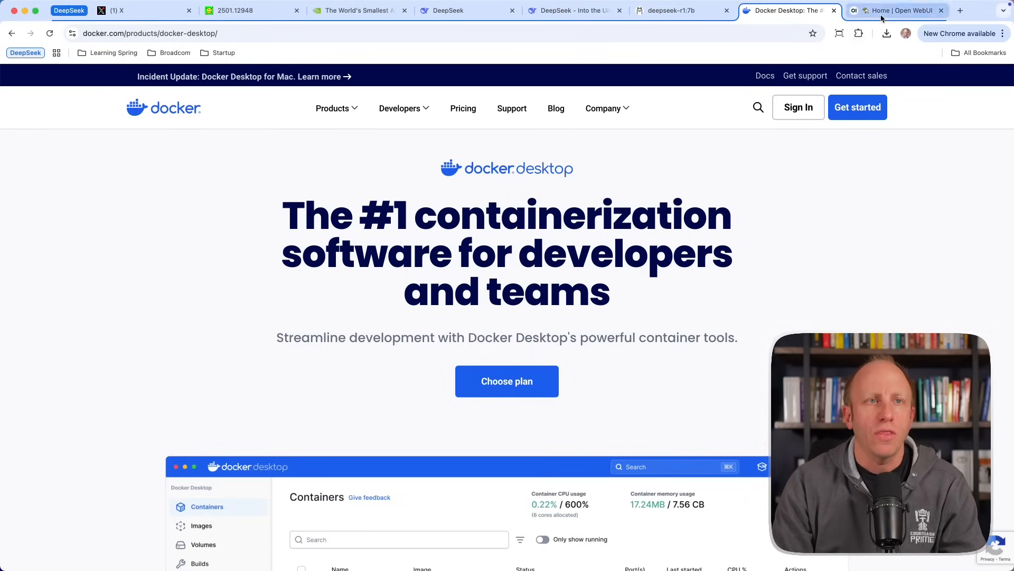
{"action": "left_click", "coordinate": [898, 11]}
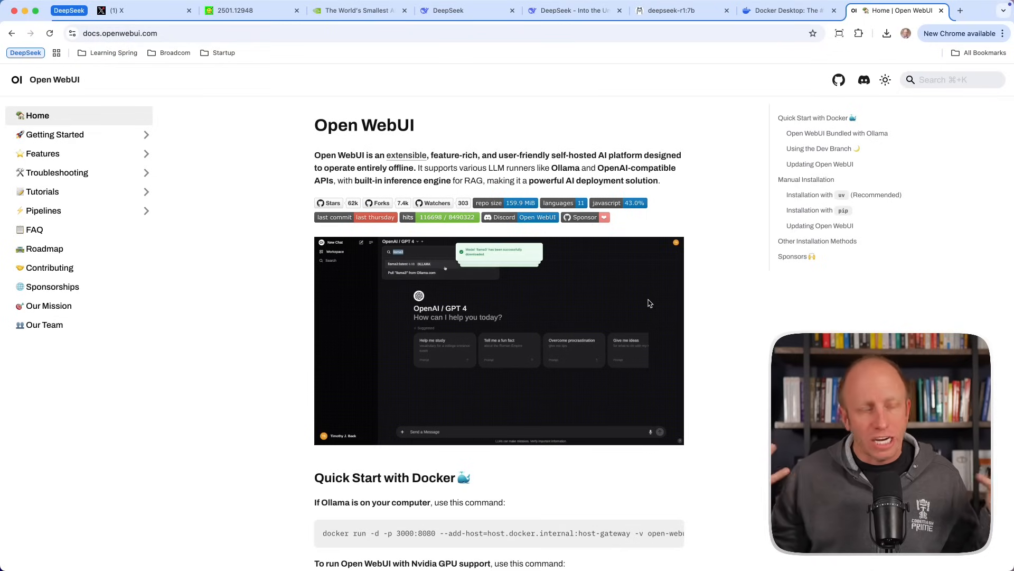
{"action": "scroll", "scroll_direction": "down", "scroll_amount": 3}
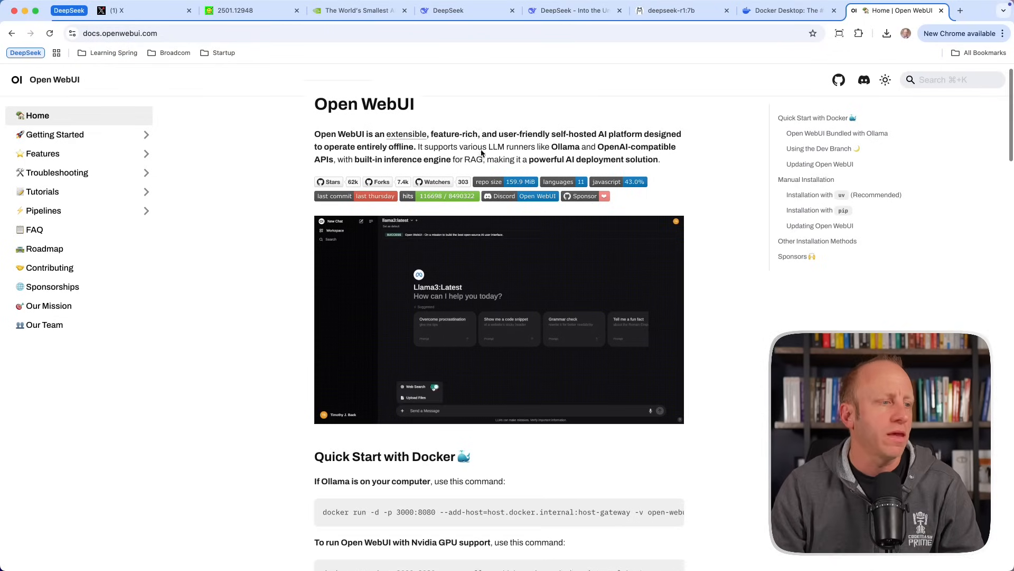
{"action": "scroll", "scroll_direction": "down", "scroll_amount": 3}
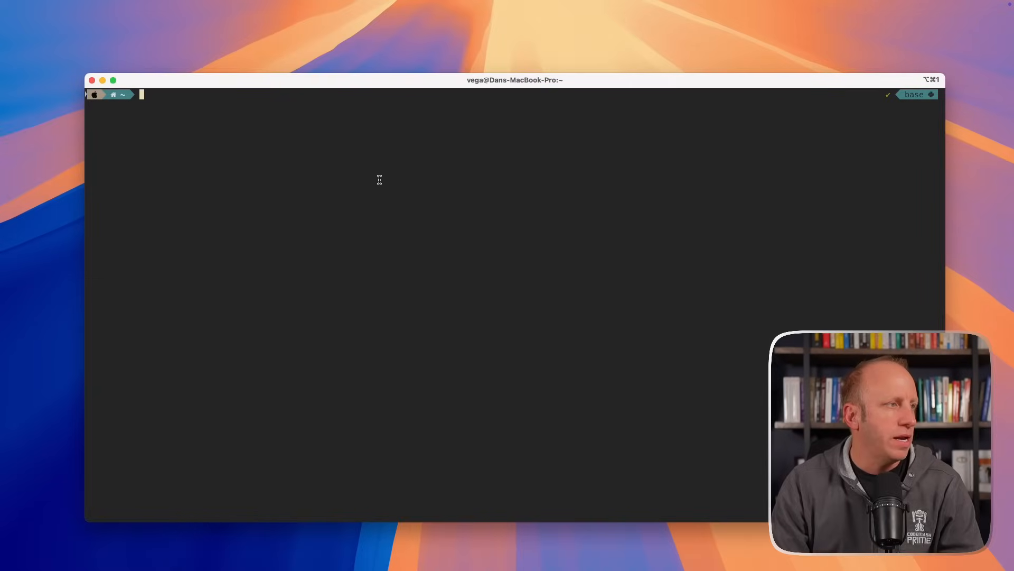
Step: Run the docker run -d -p 3000:8080 open-webui:main command and allow terminal access
{"action": "type", "text": "docker run -d -p 3000:8080 --add-host=host.docker.internal:host-gateway -v open-webui:/app/backend/data --name open-webui --restart always ghcr.io/open-webui/open-webui:main"}
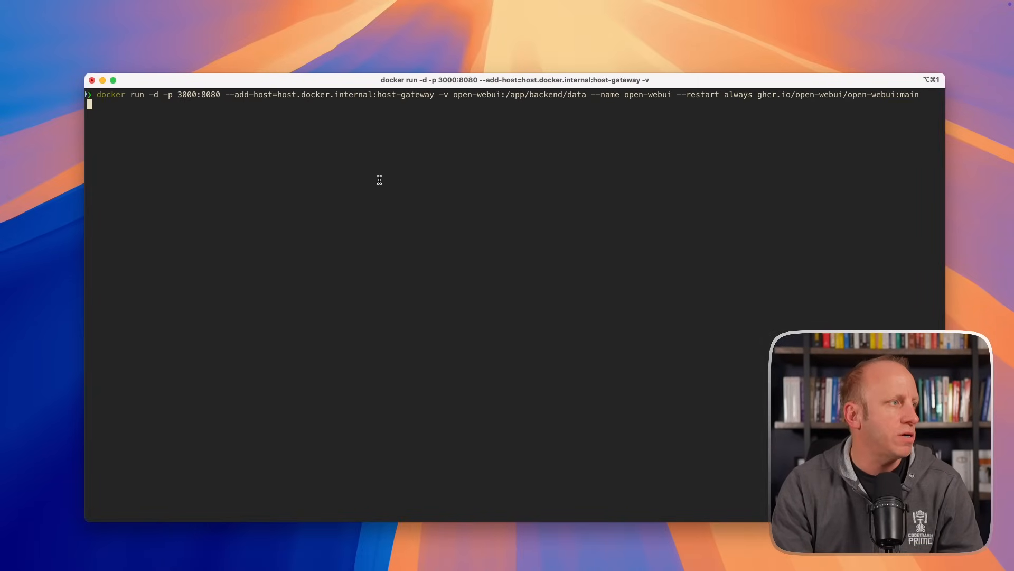
{"action": "key", "text": "Return"}
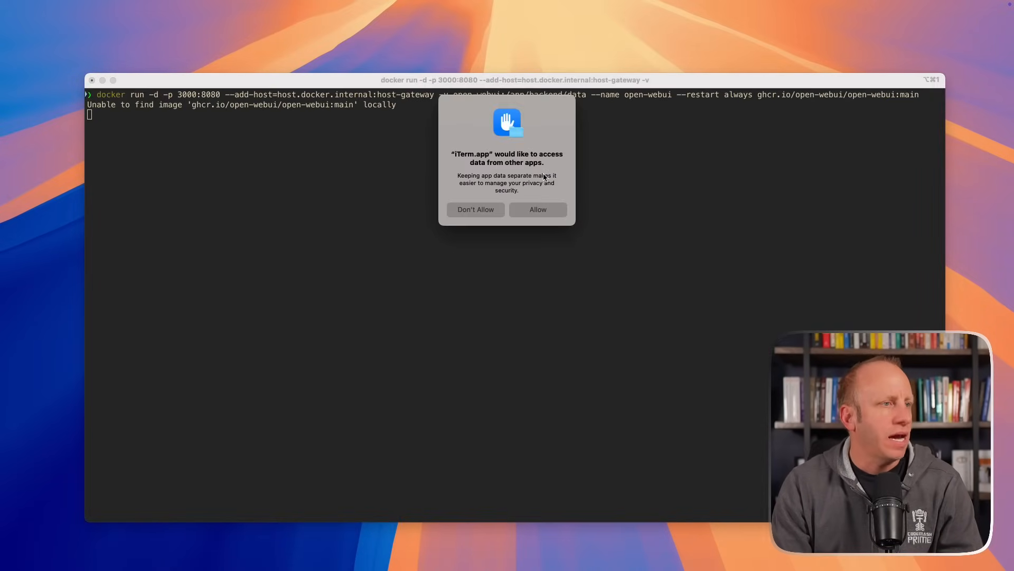
{"action": "left_click", "coordinate": [537, 209]}
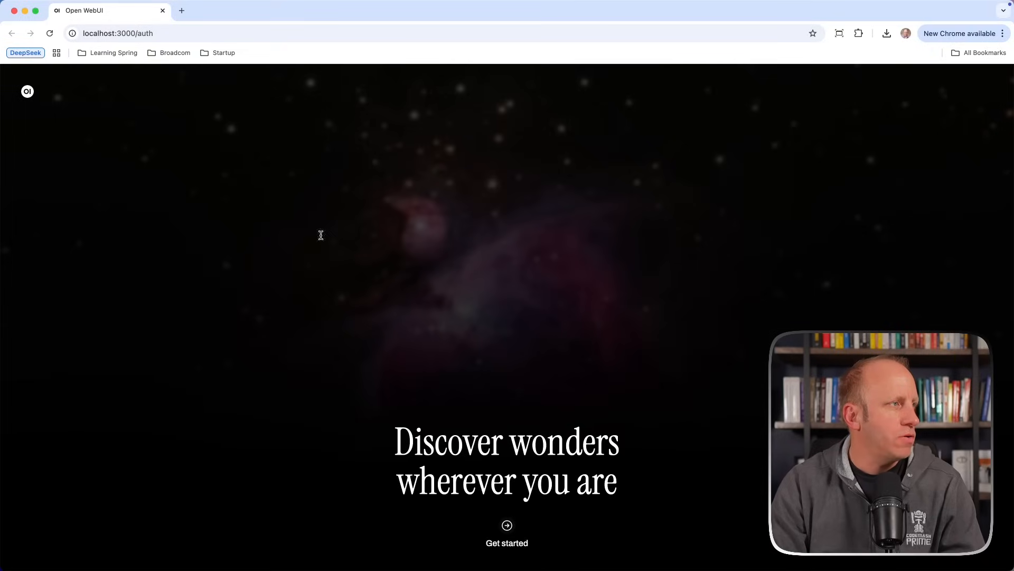
{"action": "left_click", "coordinate": [506, 529]}
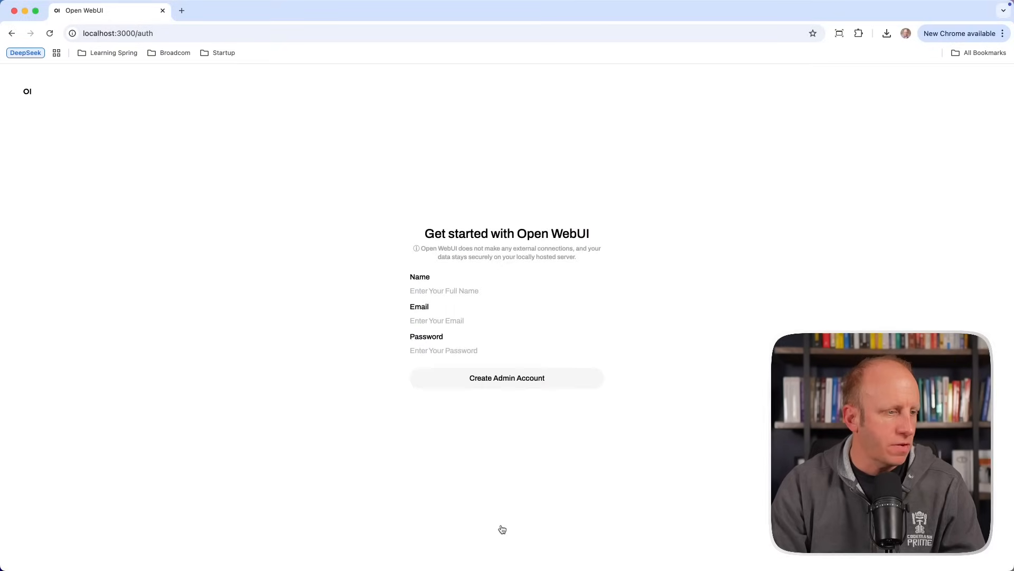
{"action": "type", "text": "Dan Veg"}
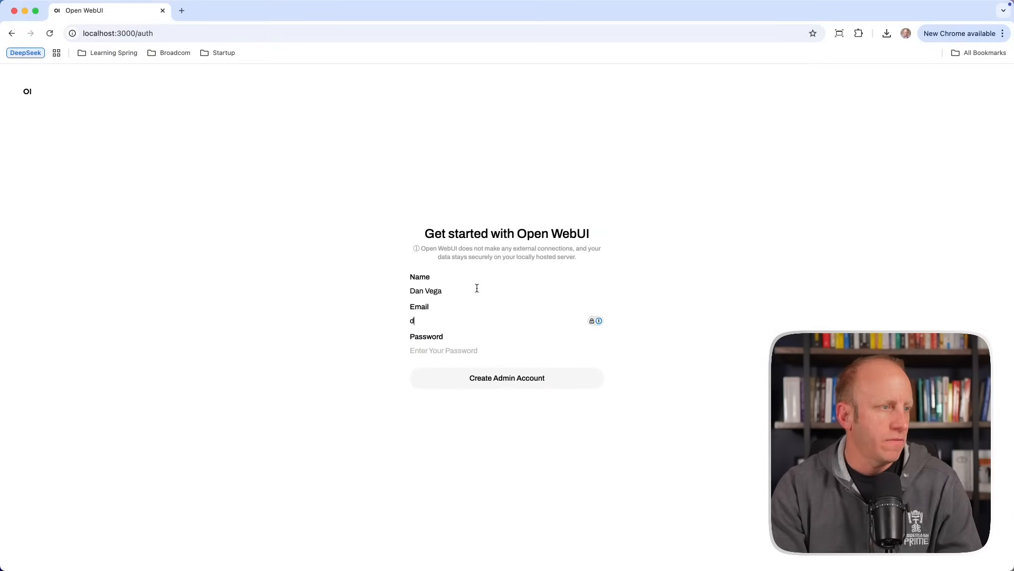
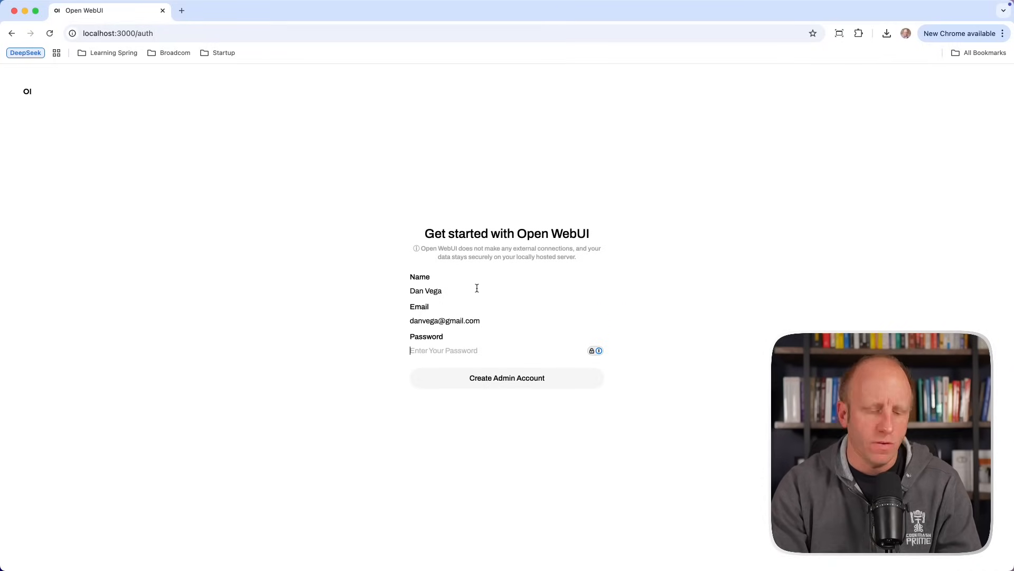
{"action": "type", "text": "password"}
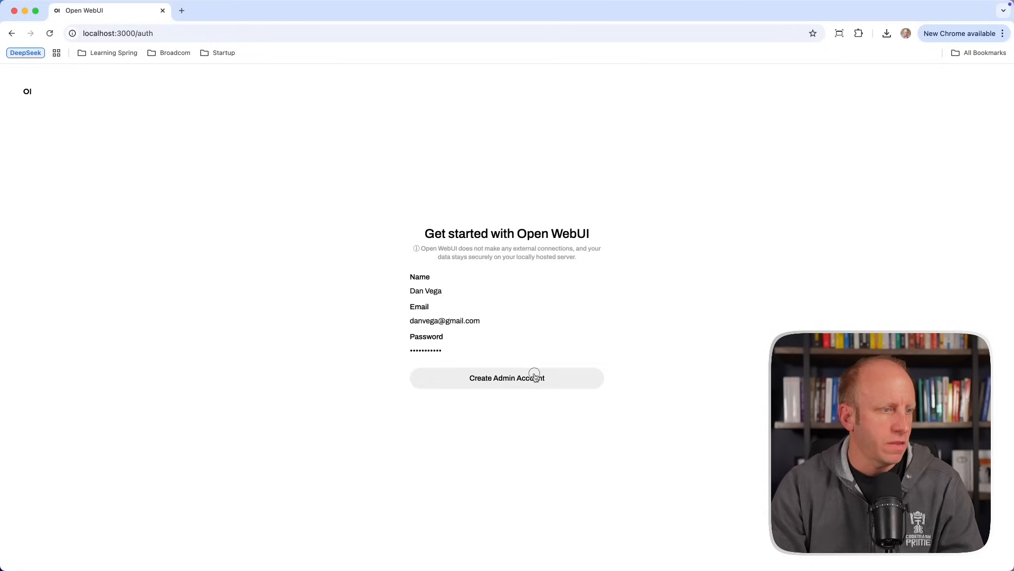
{"action": "left_click", "coordinate": [507, 378]}
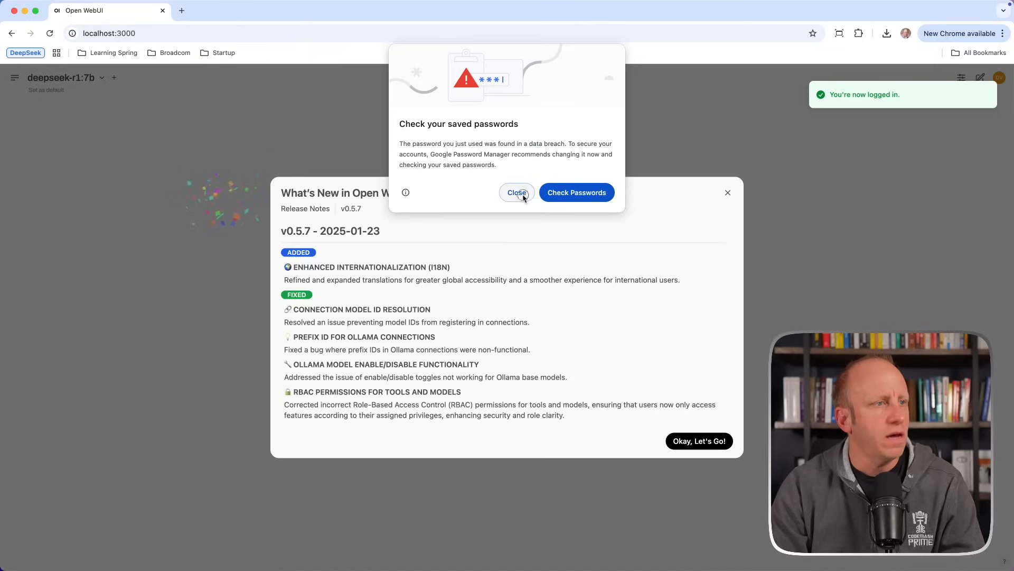
{"action": "left_click", "coordinate": [516, 192]}
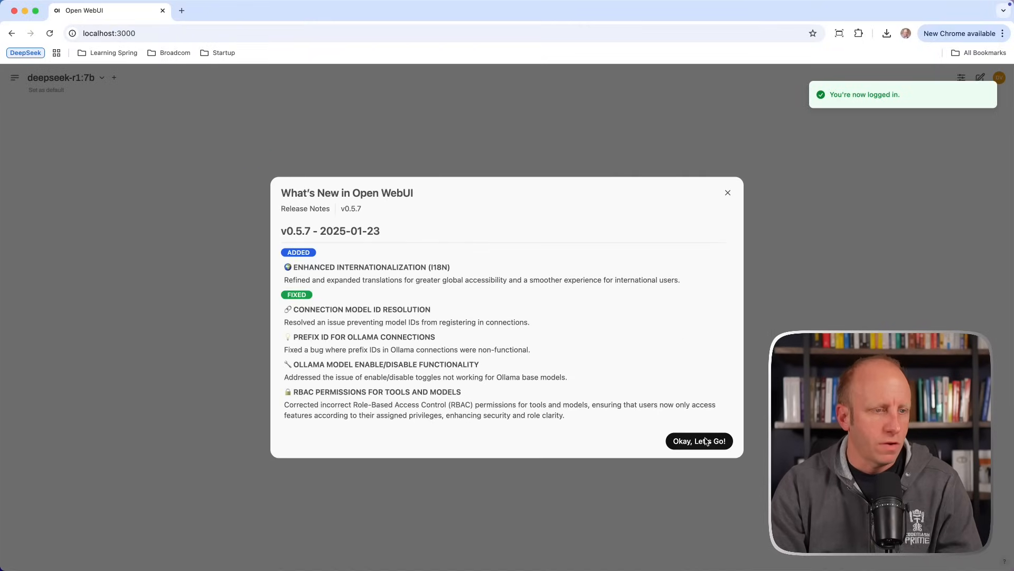
{"action": "left_click", "coordinate": [699, 440]}
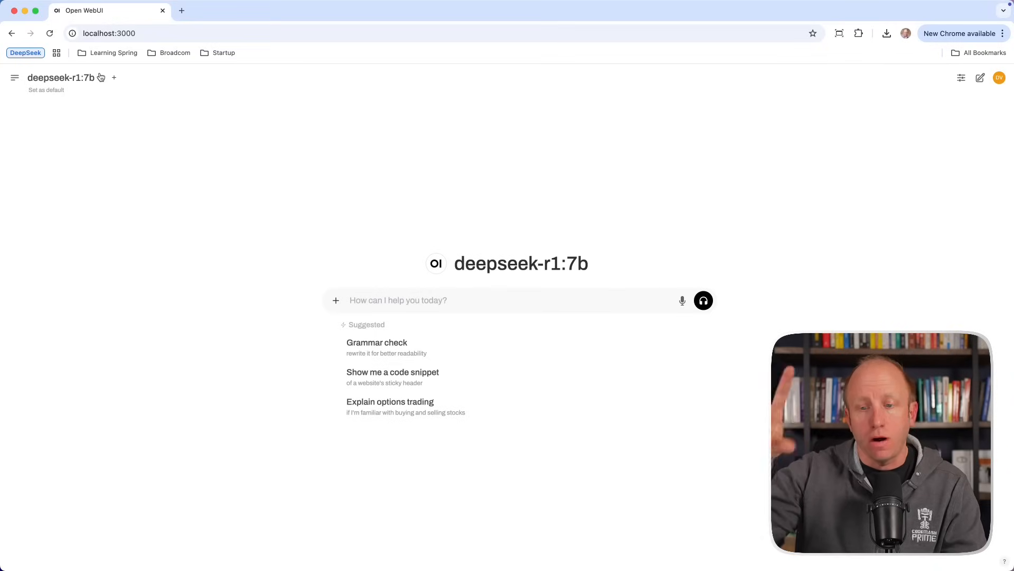
Step: Ask deepseek-r1:7b for a simple Java app that asks for a name, then prints it
{"action": "left_click", "coordinate": [61, 78]}
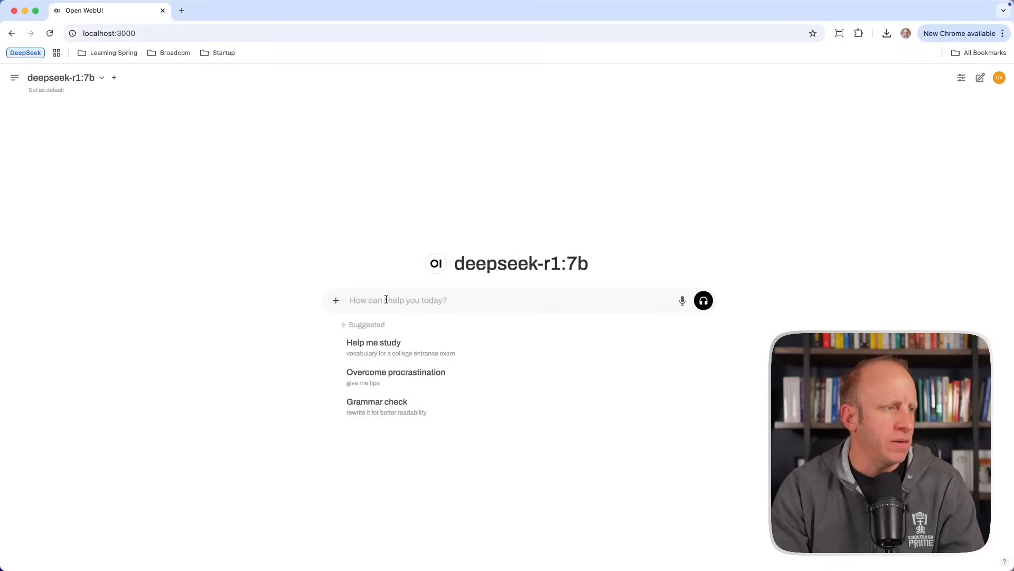
{"action": "type", "text": "Can you write a simple java pplic"}
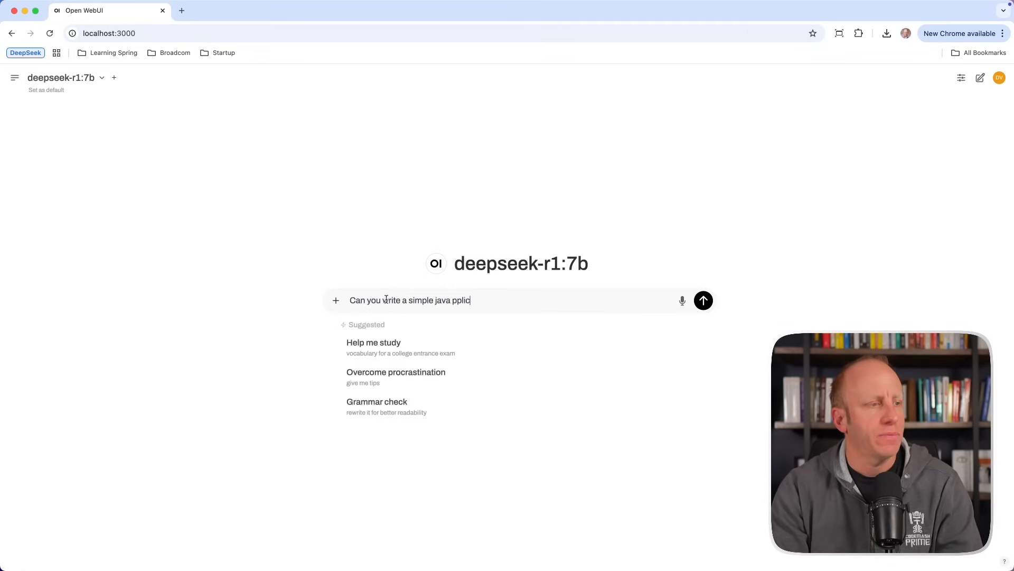
{"action": "type", "text": "app"}
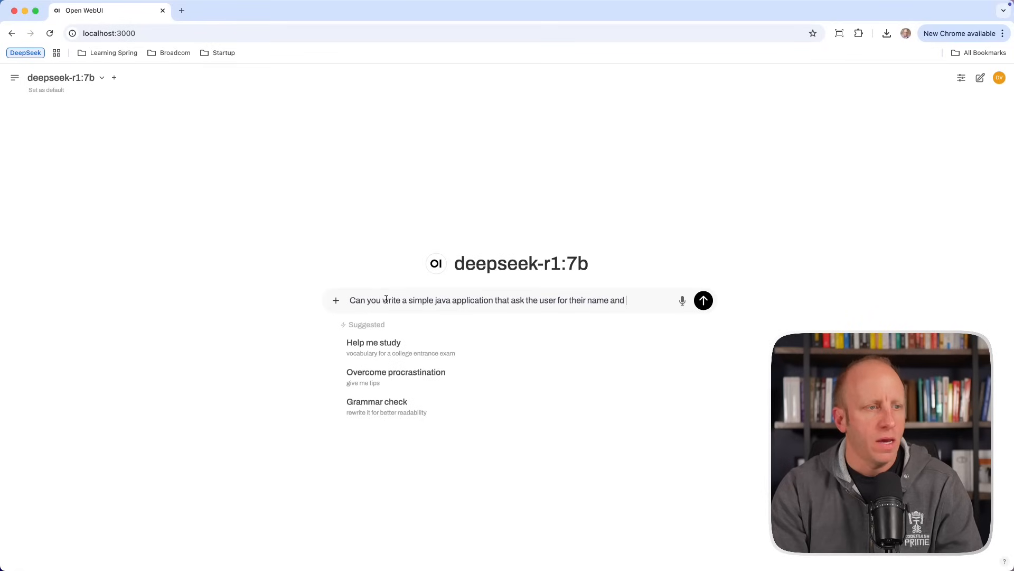
{"action": "type", "text": "then prints it out to the co"}
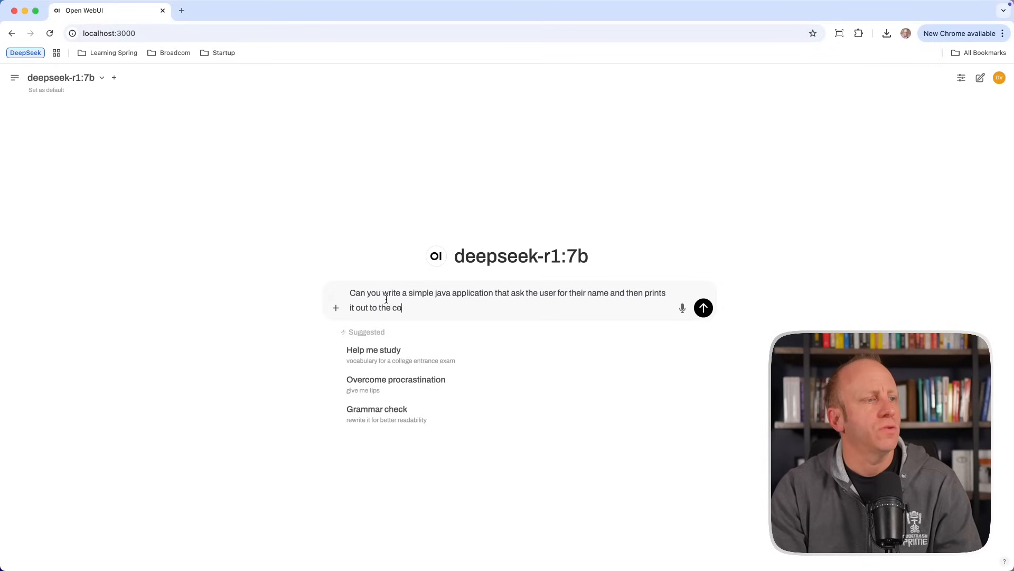
{"action": "left_click", "coordinate": [704, 308]}
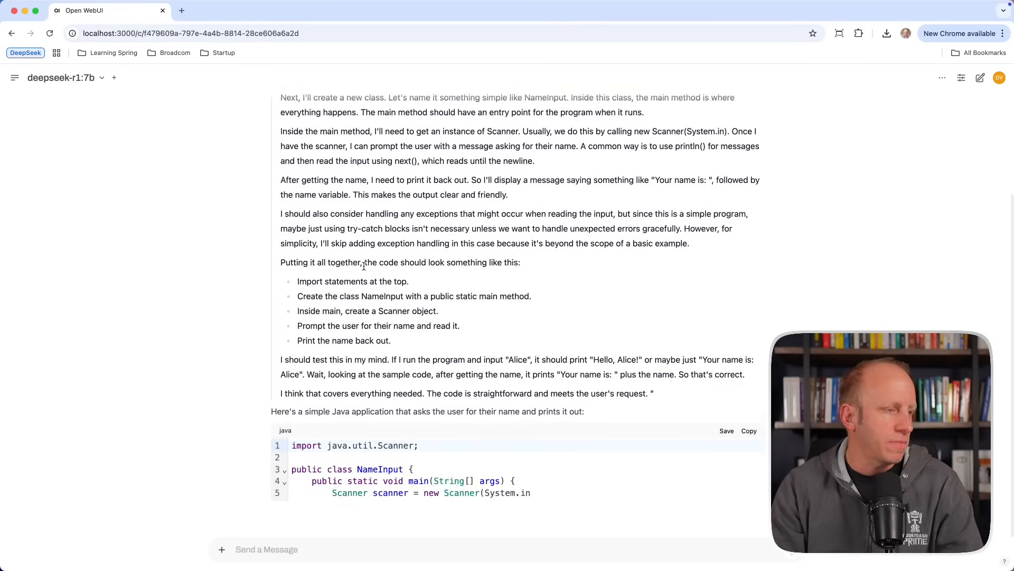
Step: Scroll through the model's reasoning, NameInput code, explanation and example output
{"action": "scroll", "scroll_direction": "down", "scroll_amount": 3}
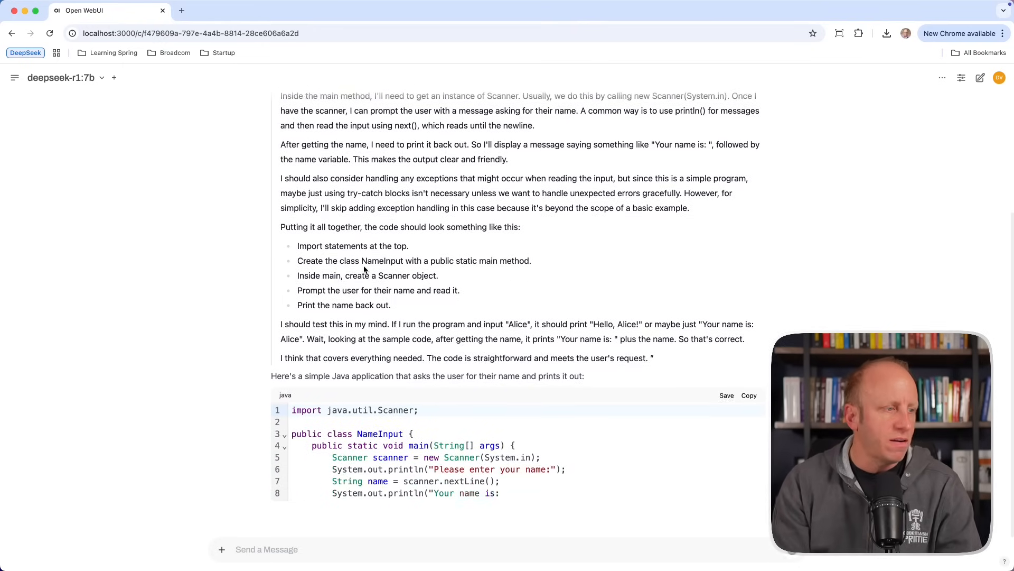
{"action": "scroll", "scroll_direction": "down", "scroll_amount": 3}
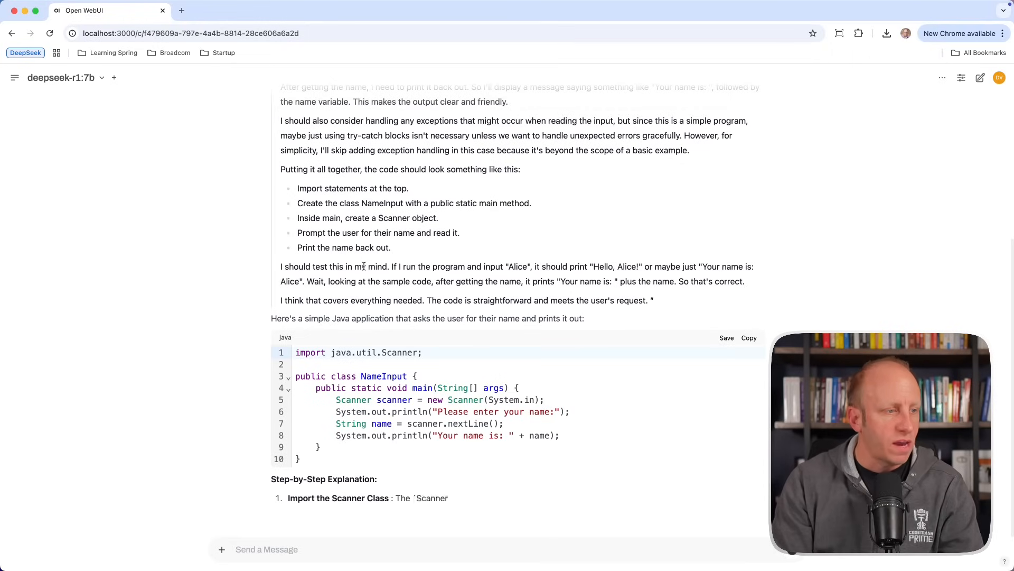
{"action": "scroll", "scroll_direction": "down", "scroll_amount": 3}
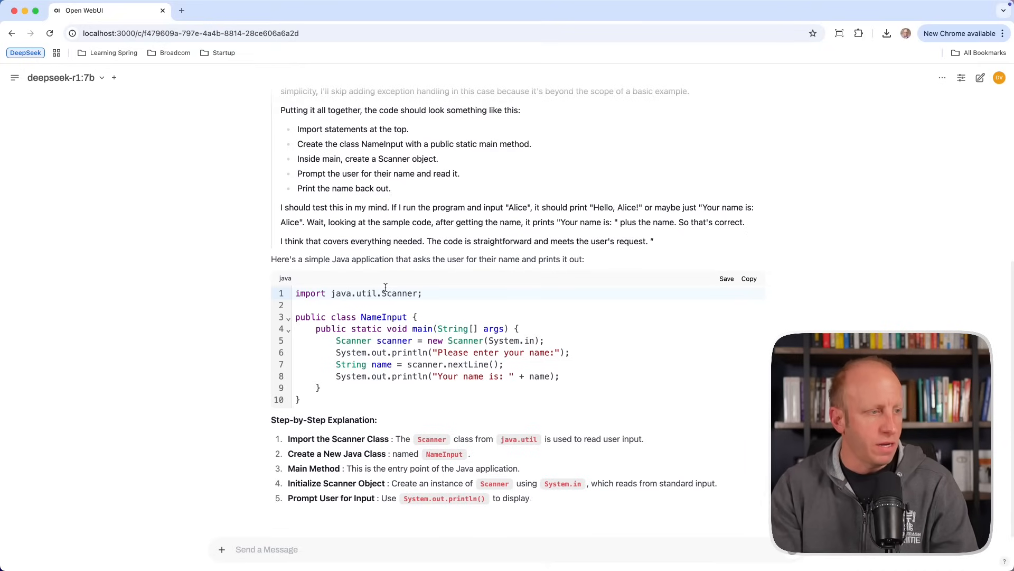
{"action": "scroll", "scroll_direction": "down", "scroll_amount": 3}
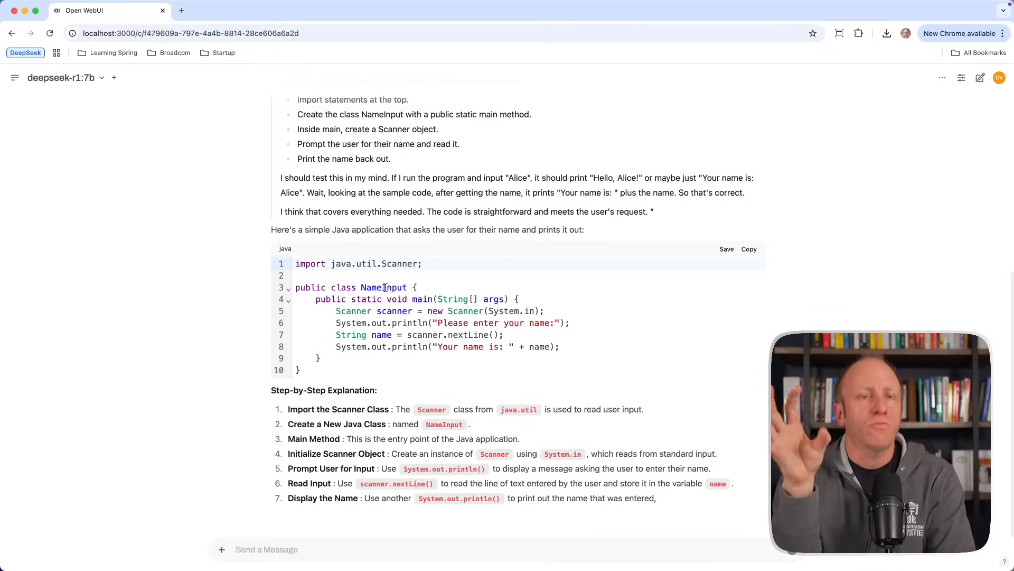
{"action": "scroll", "scroll_direction": "down", "scroll_amount": 3}
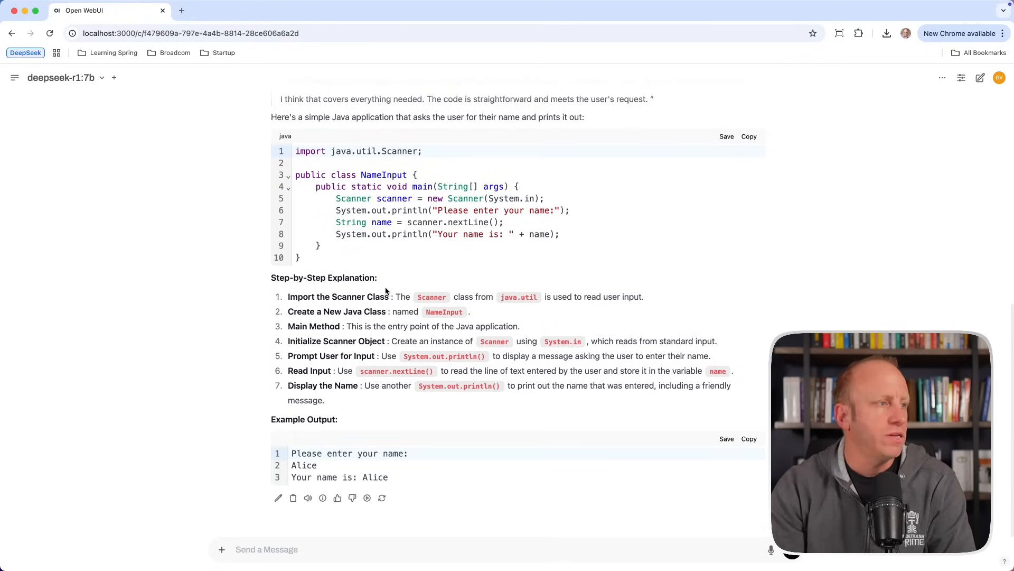